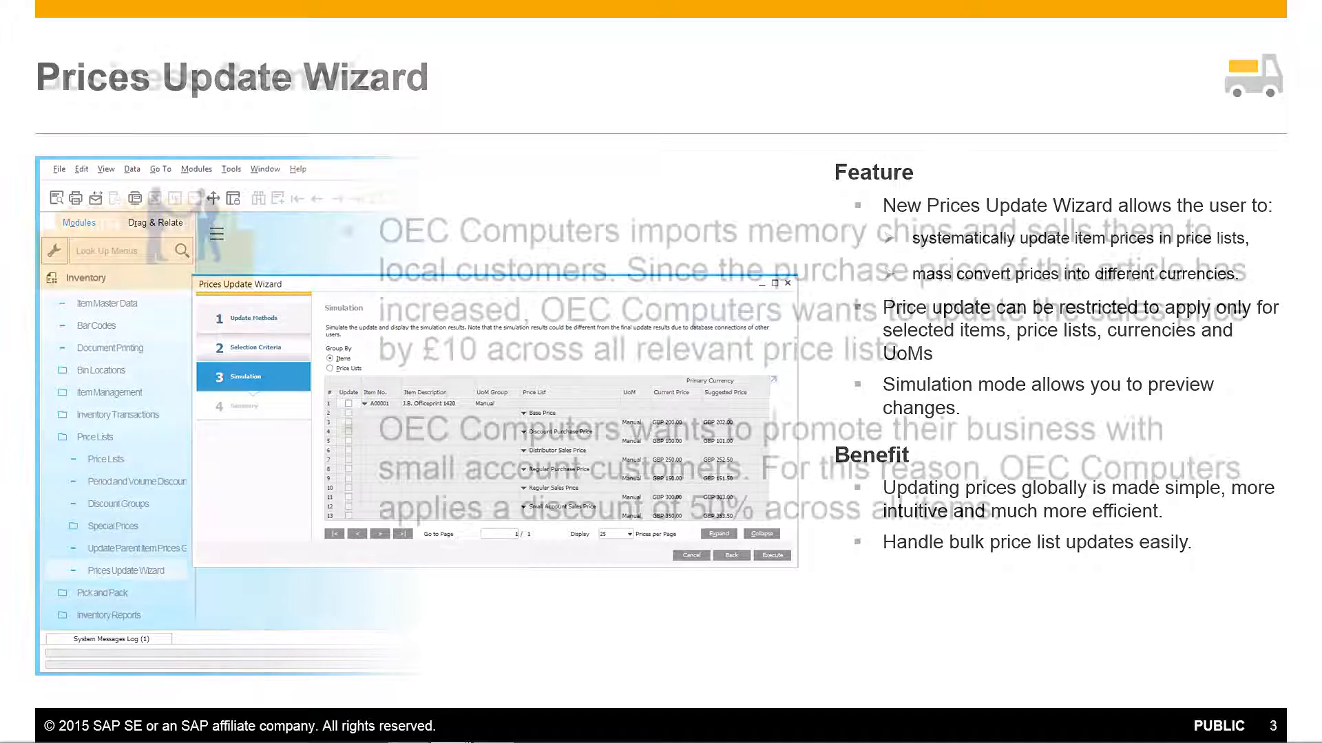
- Open the Price Lists window listing the six price lists, including Base Price
{"action": "key", "text": "Right"}
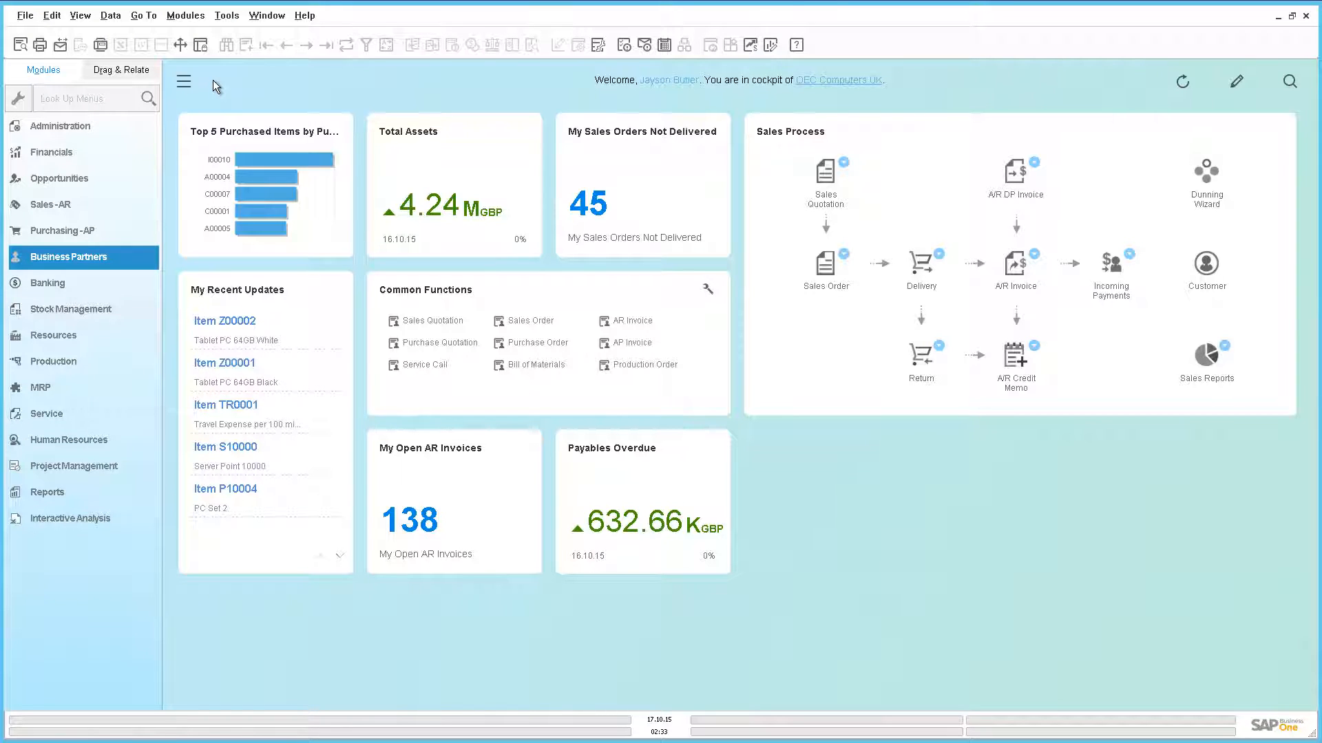
{"action": "mouse_move", "coordinate": [139, 273]}
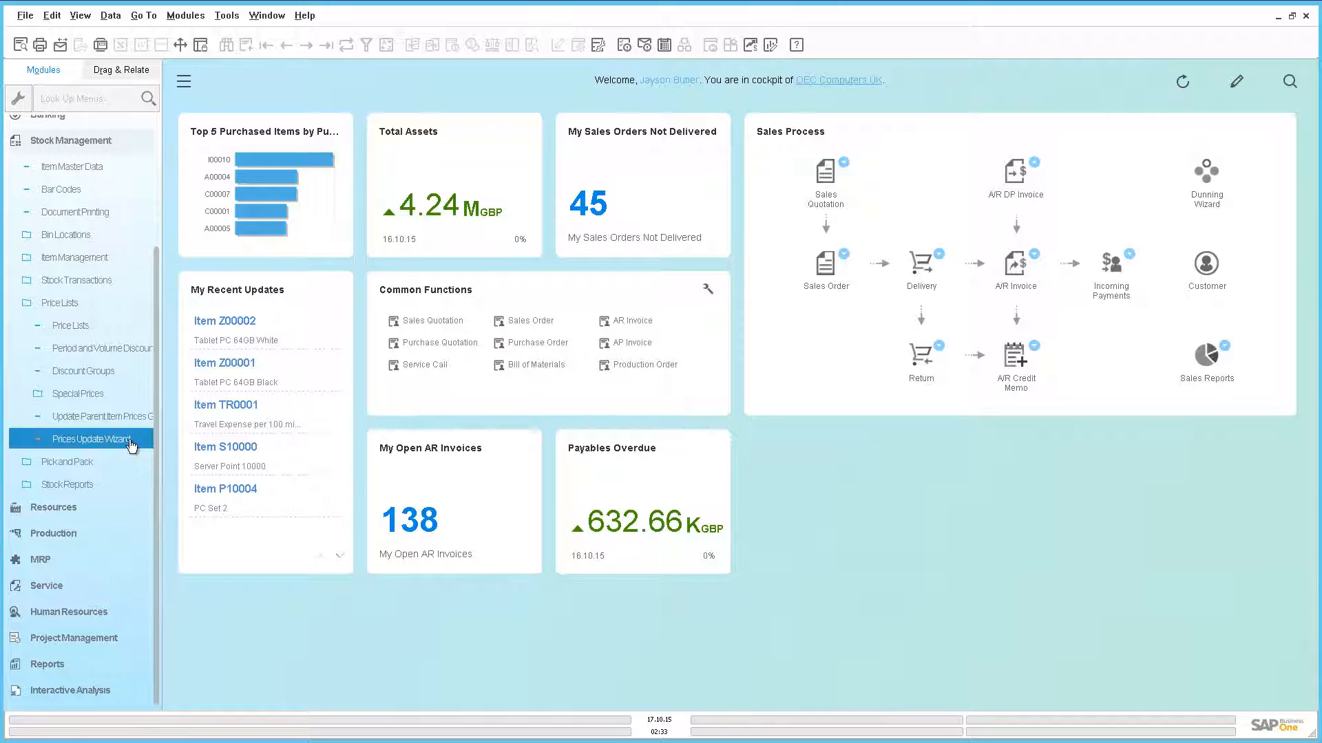
{"action": "mouse_move", "coordinate": [92, 438]}
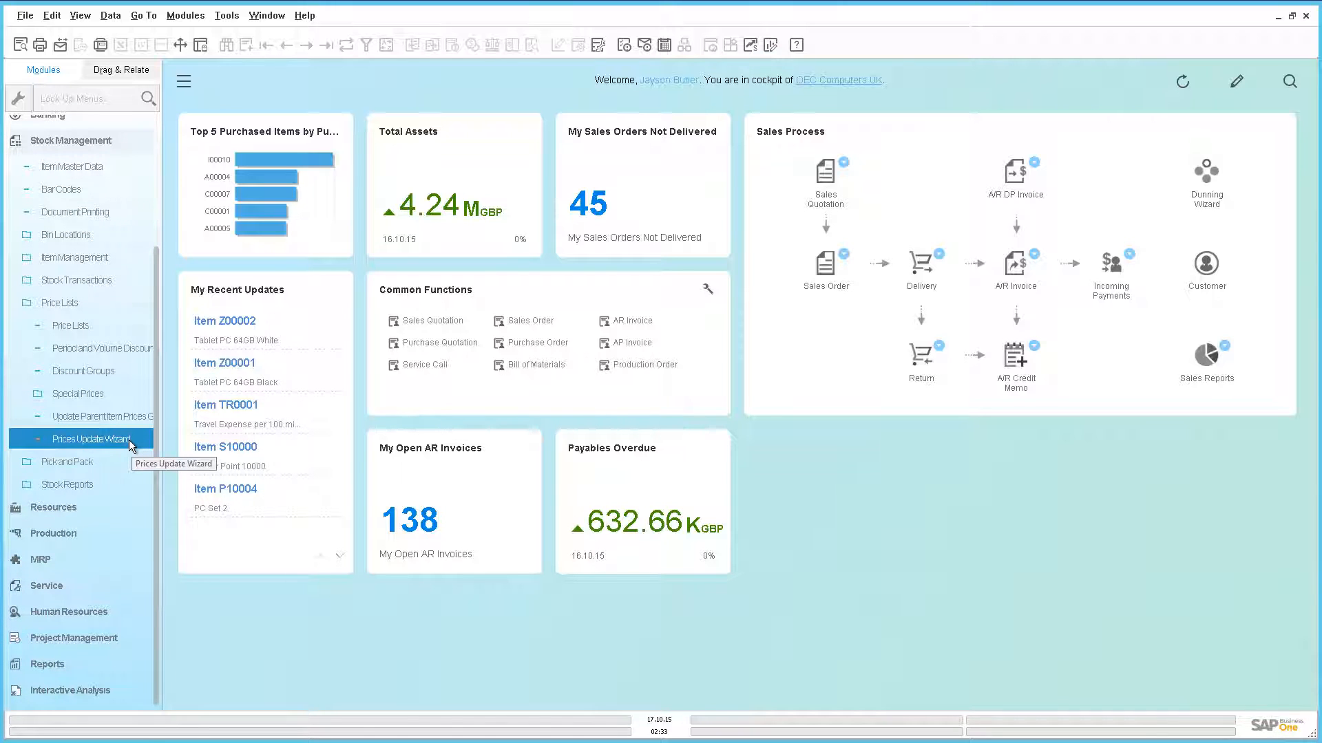
{"action": "mouse_move", "coordinate": [123, 413]}
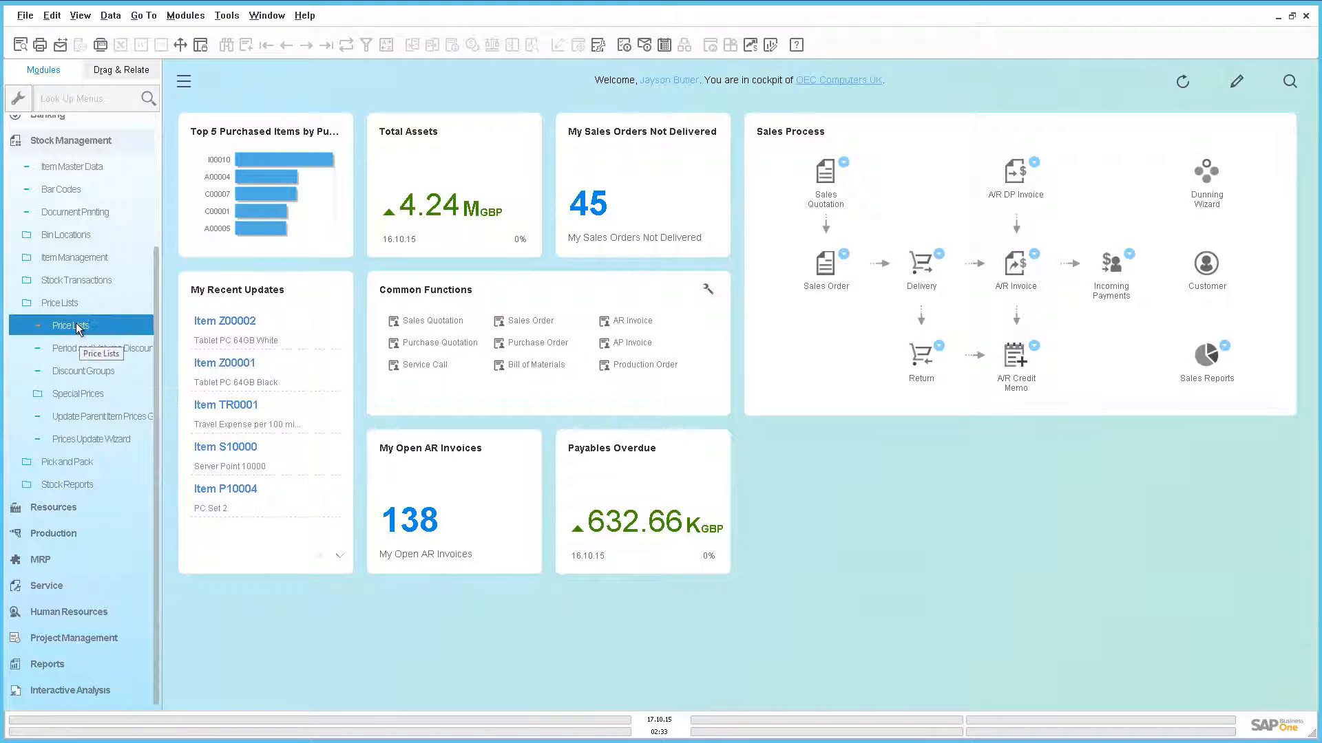
{"action": "left_click", "coordinate": [60, 324]}
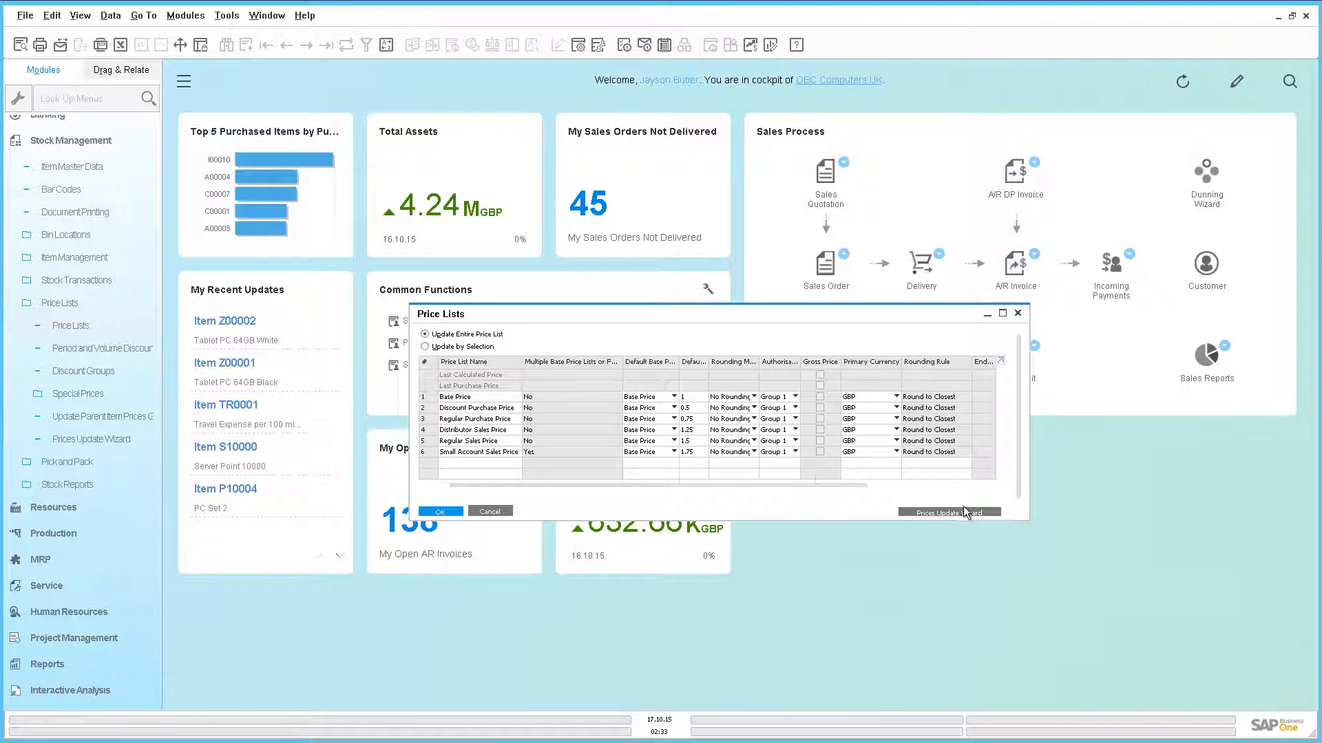
- Start the Prices Update Wizard to add 10 to item prices
{"action": "left_click", "coordinate": [949, 512]}
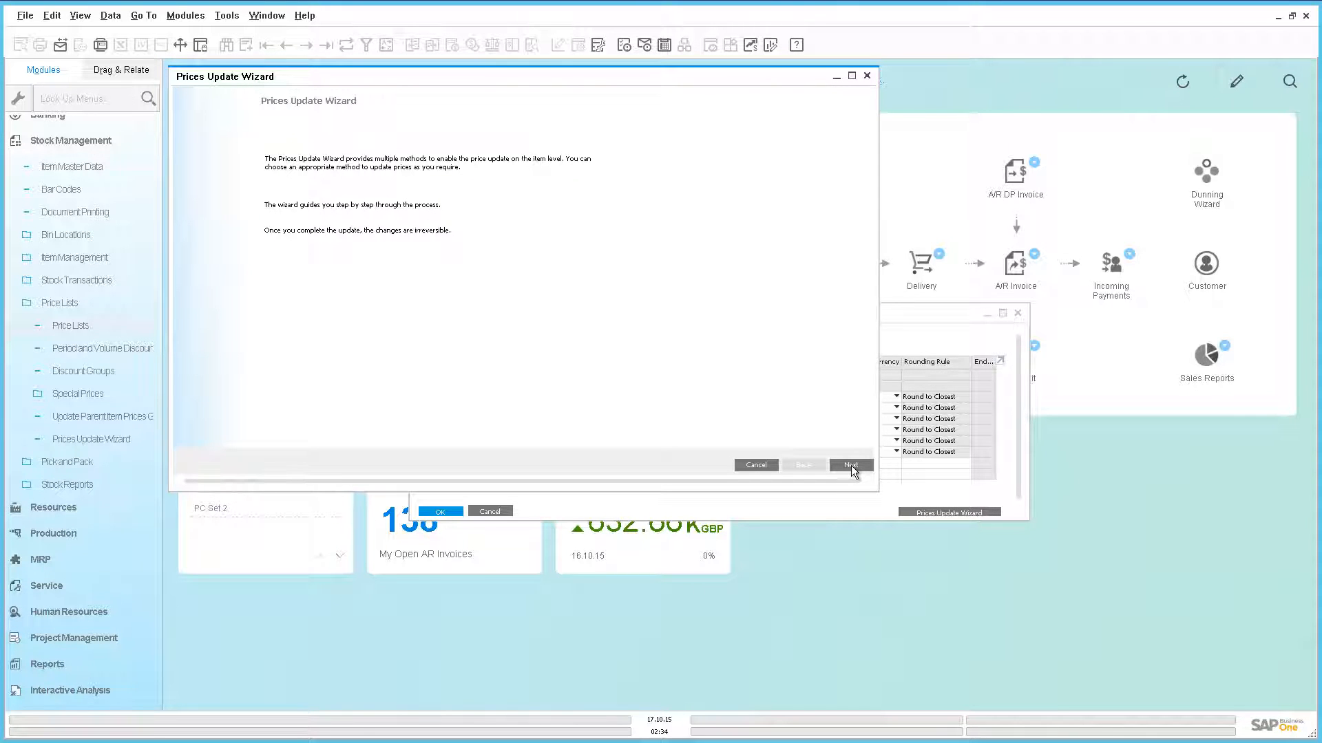
{"action": "left_click", "coordinate": [849, 464]}
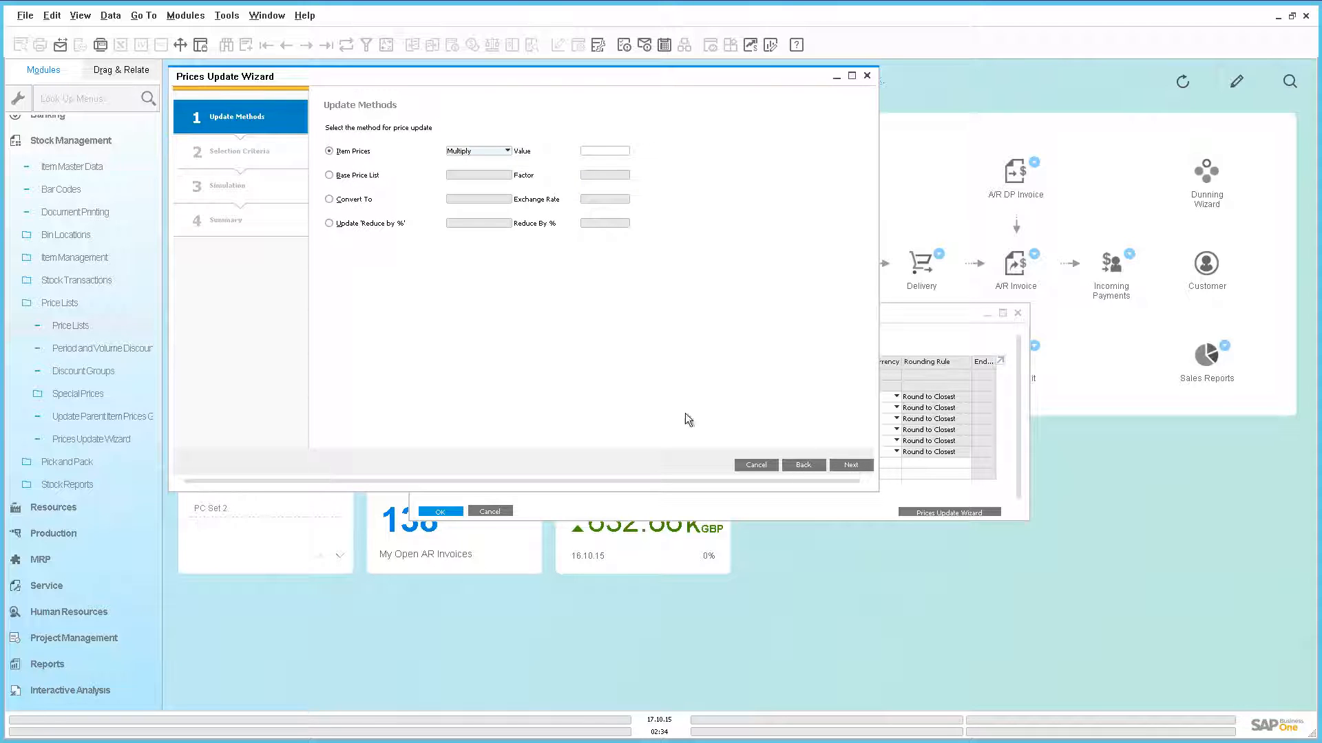
{"action": "mouse_move", "coordinate": [492, 332]}
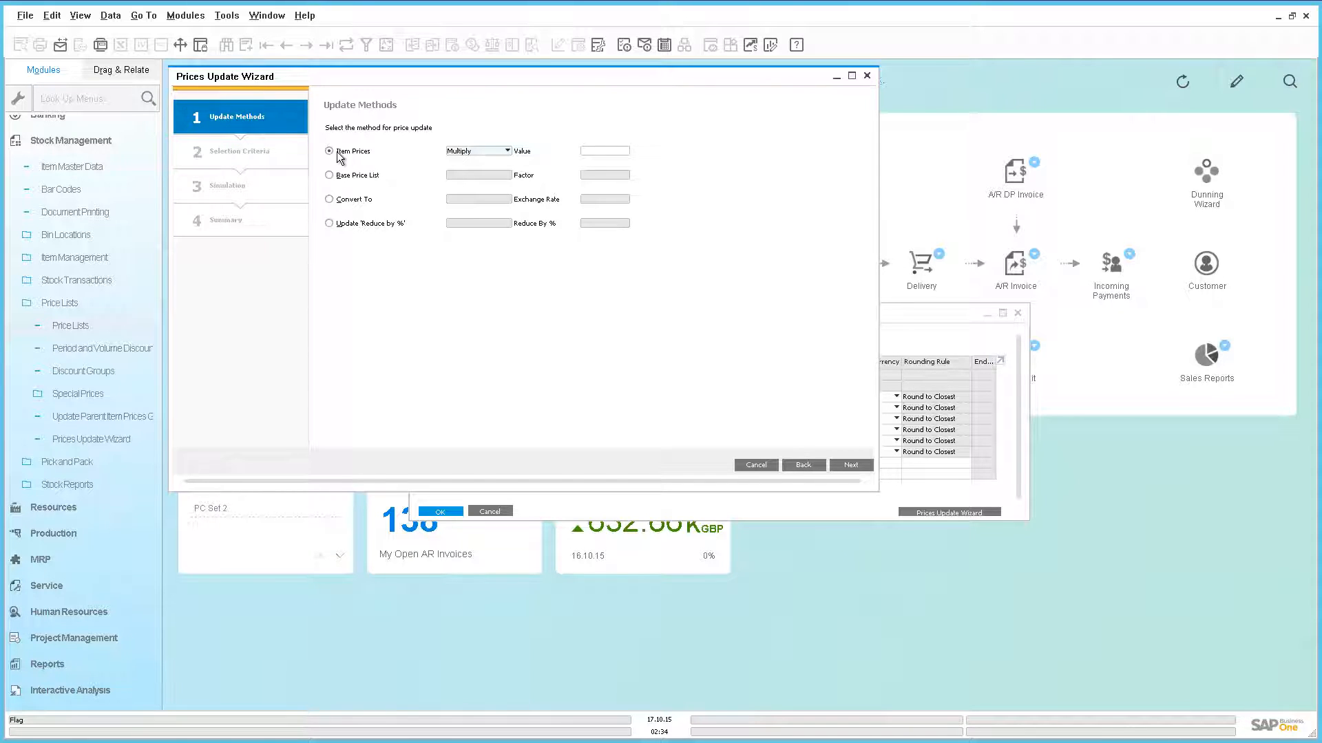
{"action": "left_click", "coordinate": [502, 151]}
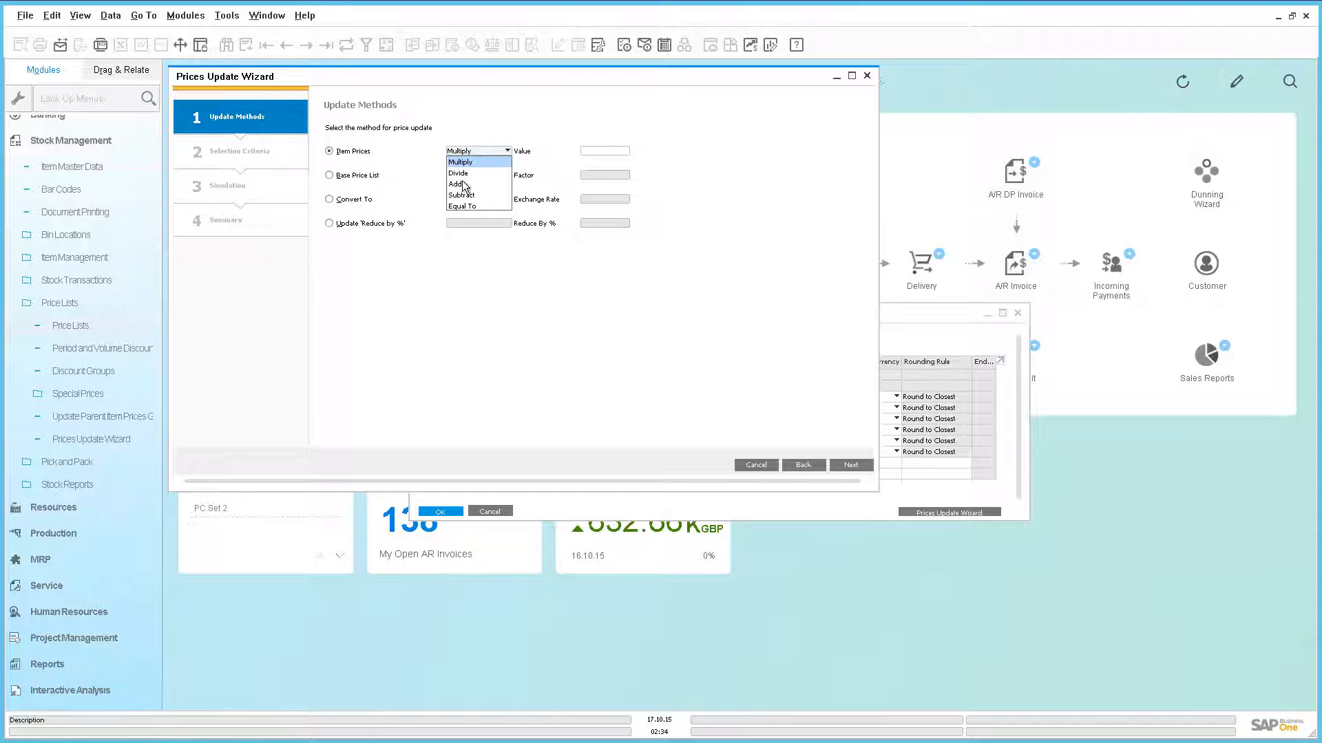
{"action": "left_click", "coordinate": [455, 185]}
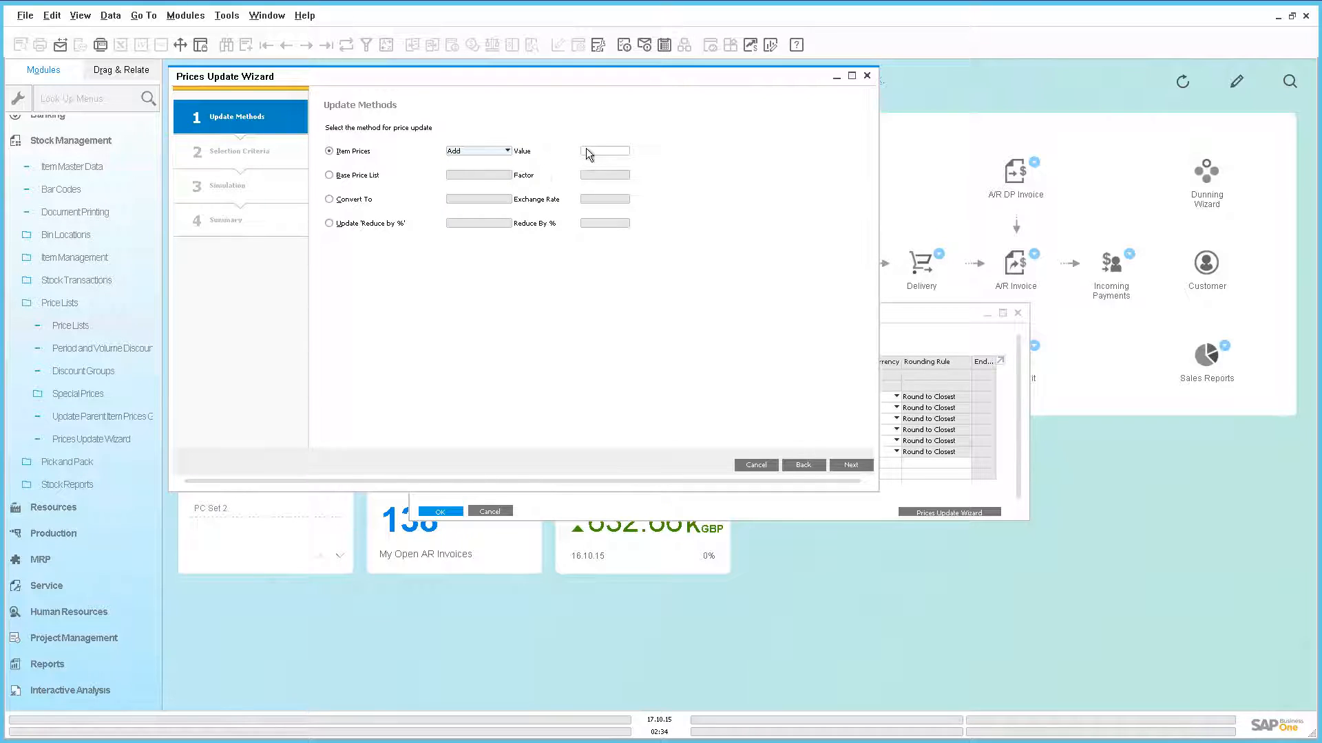
{"action": "type", "text": "10"}
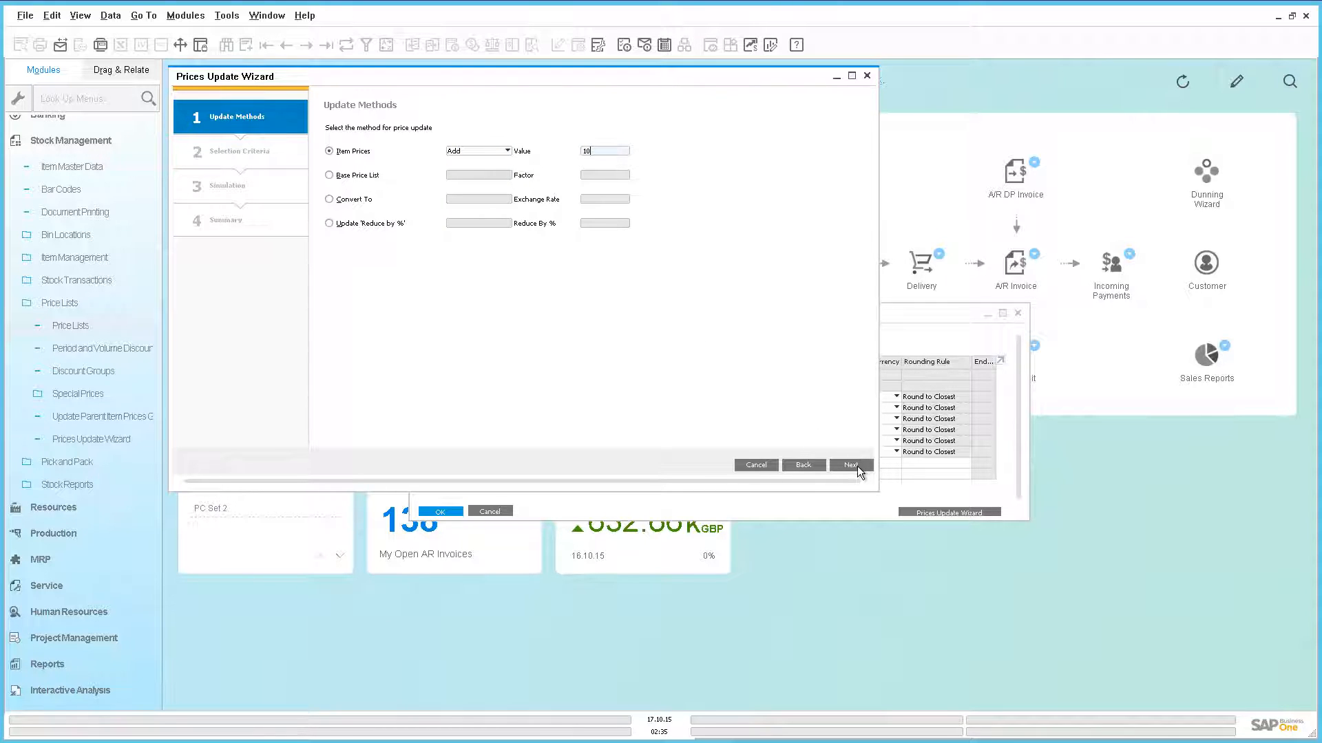
{"action": "left_click", "coordinate": [850, 465]}
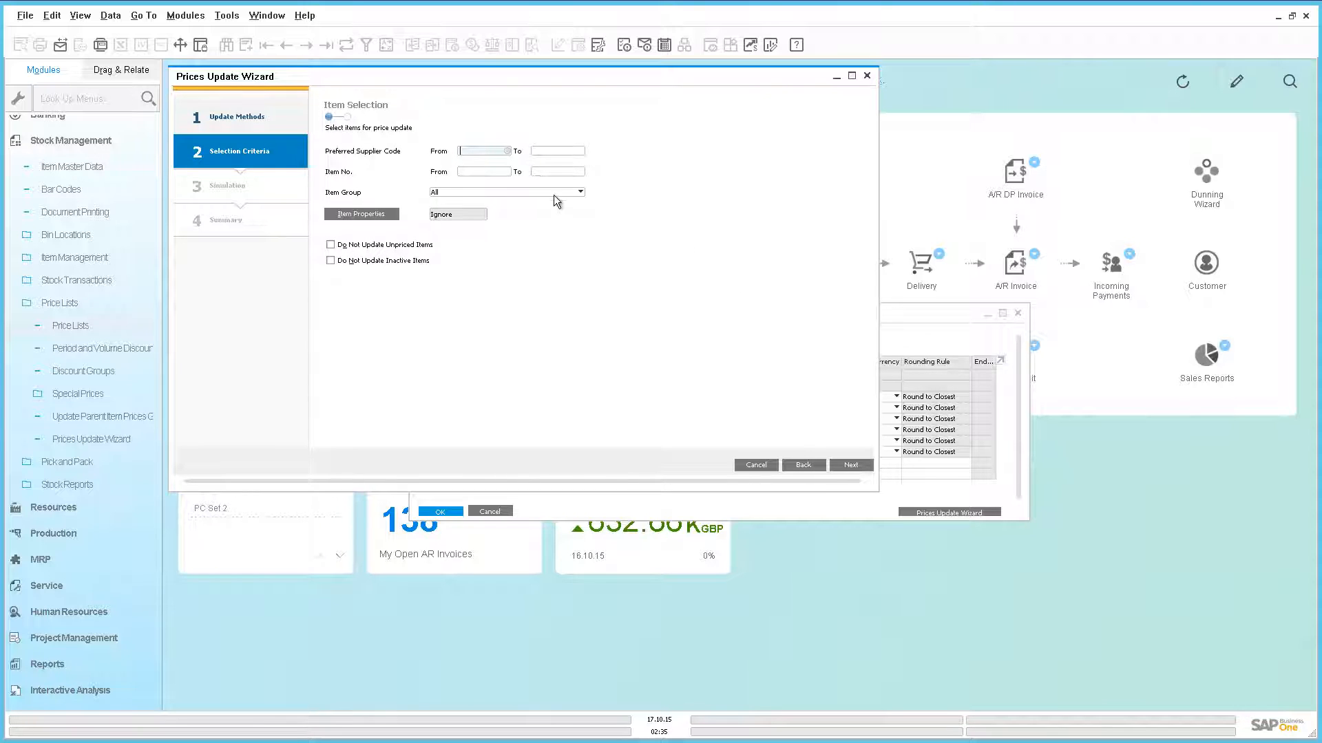
- Set both the From and To item numbers to Memory Chip LM4029MC
{"action": "left_click", "coordinate": [484, 151]}
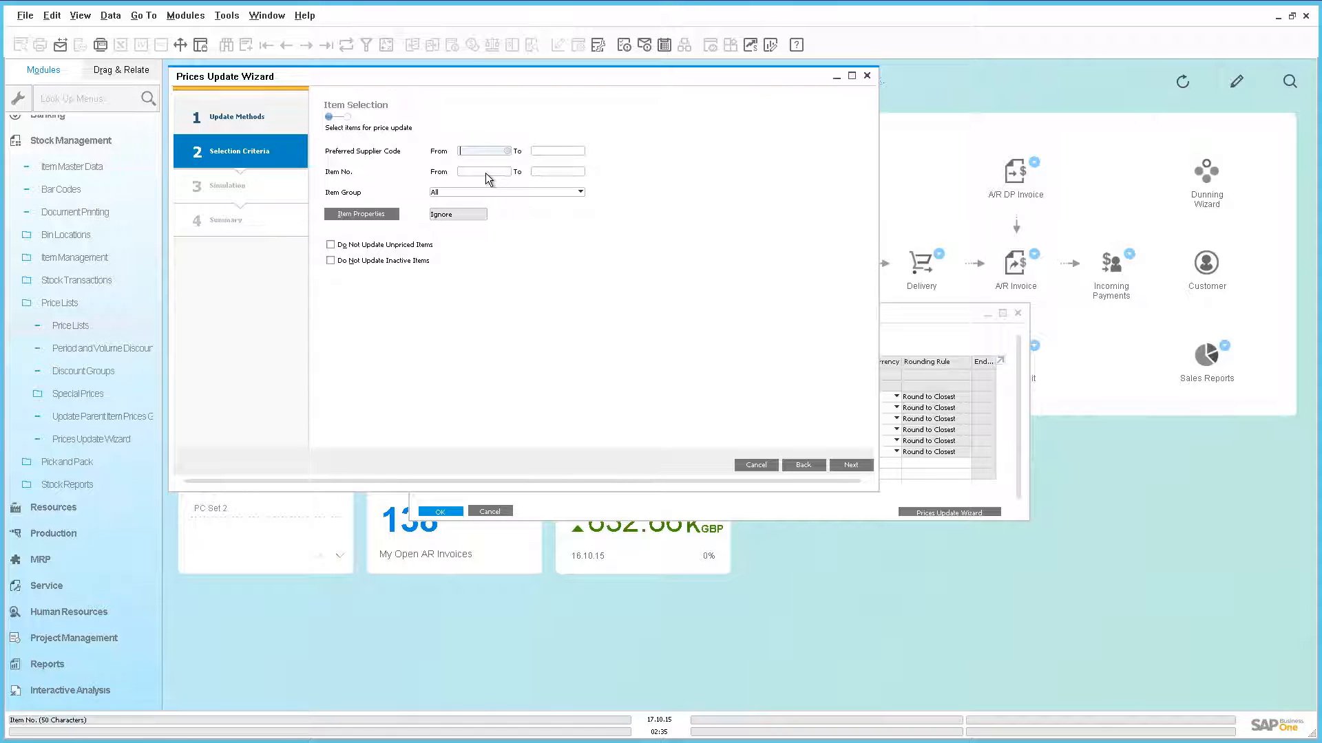
{"action": "left_click", "coordinate": [506, 172]}
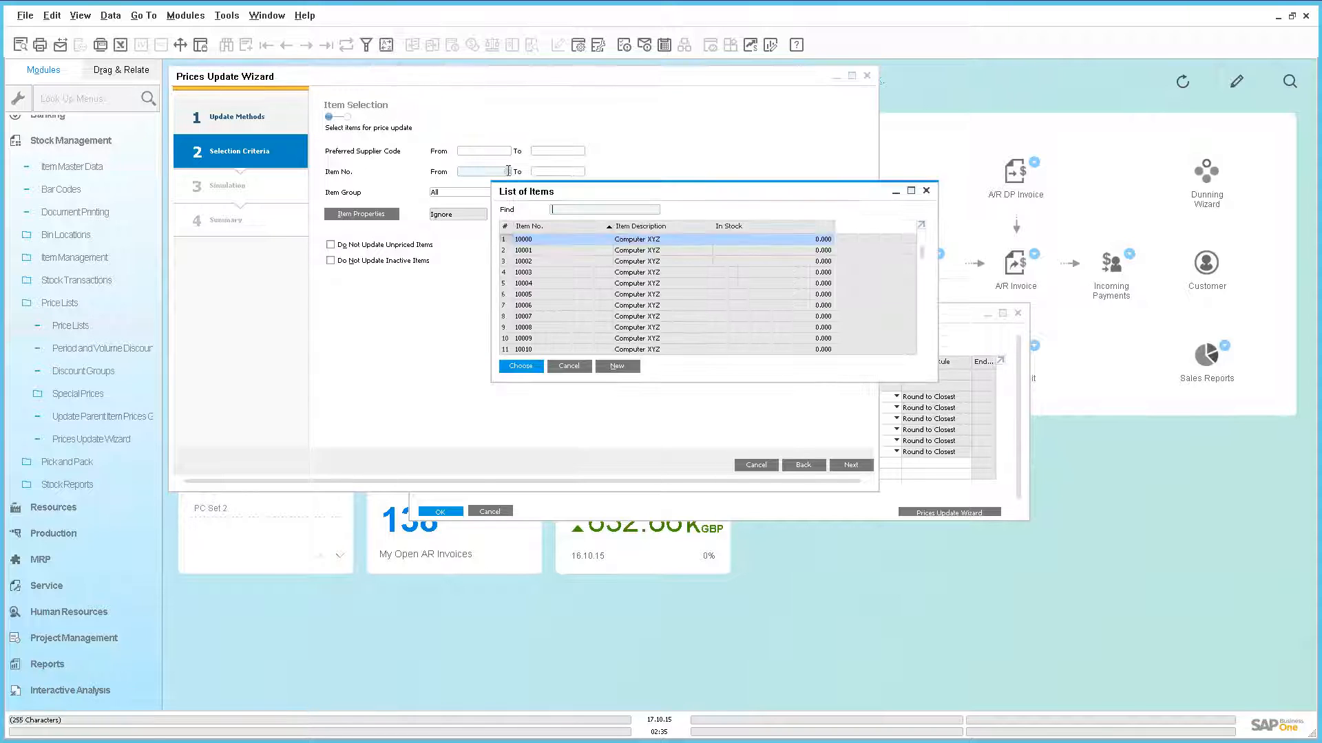
{"action": "type", "text": "mem"}
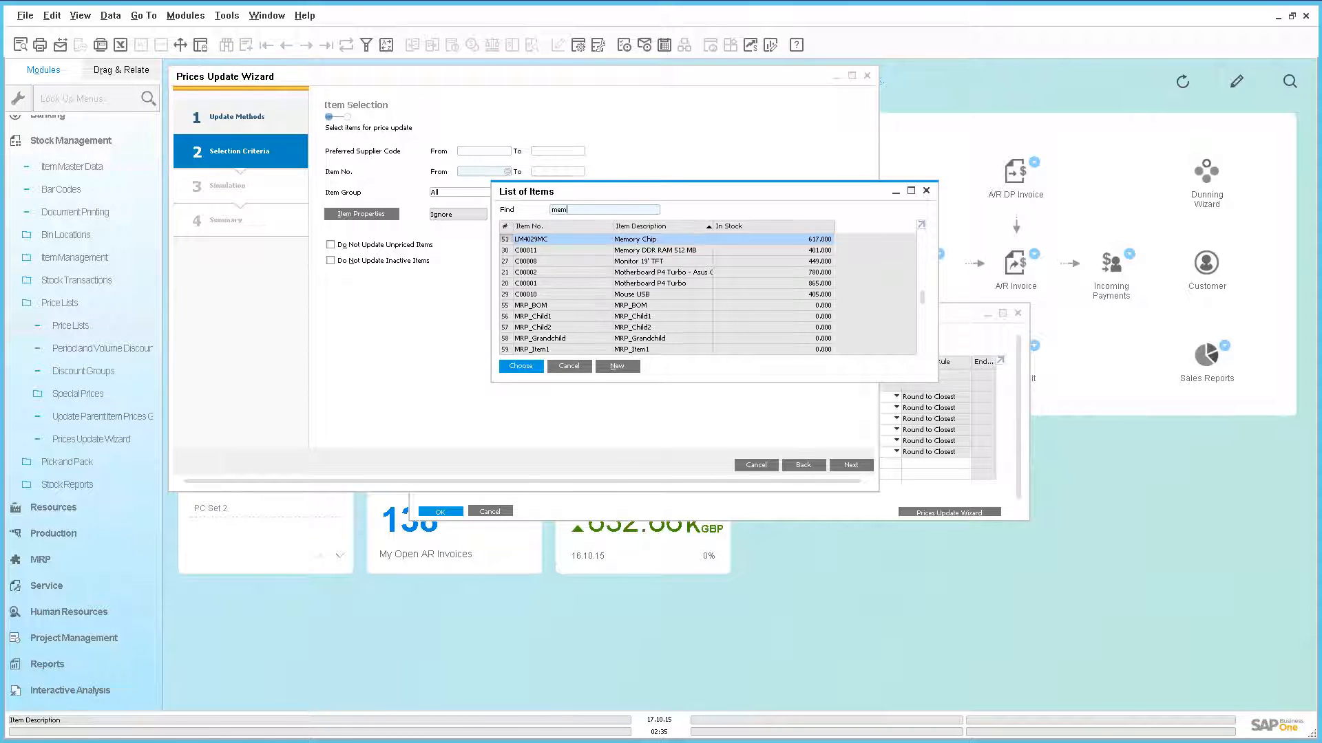
{"action": "left_click", "coordinate": [521, 365]}
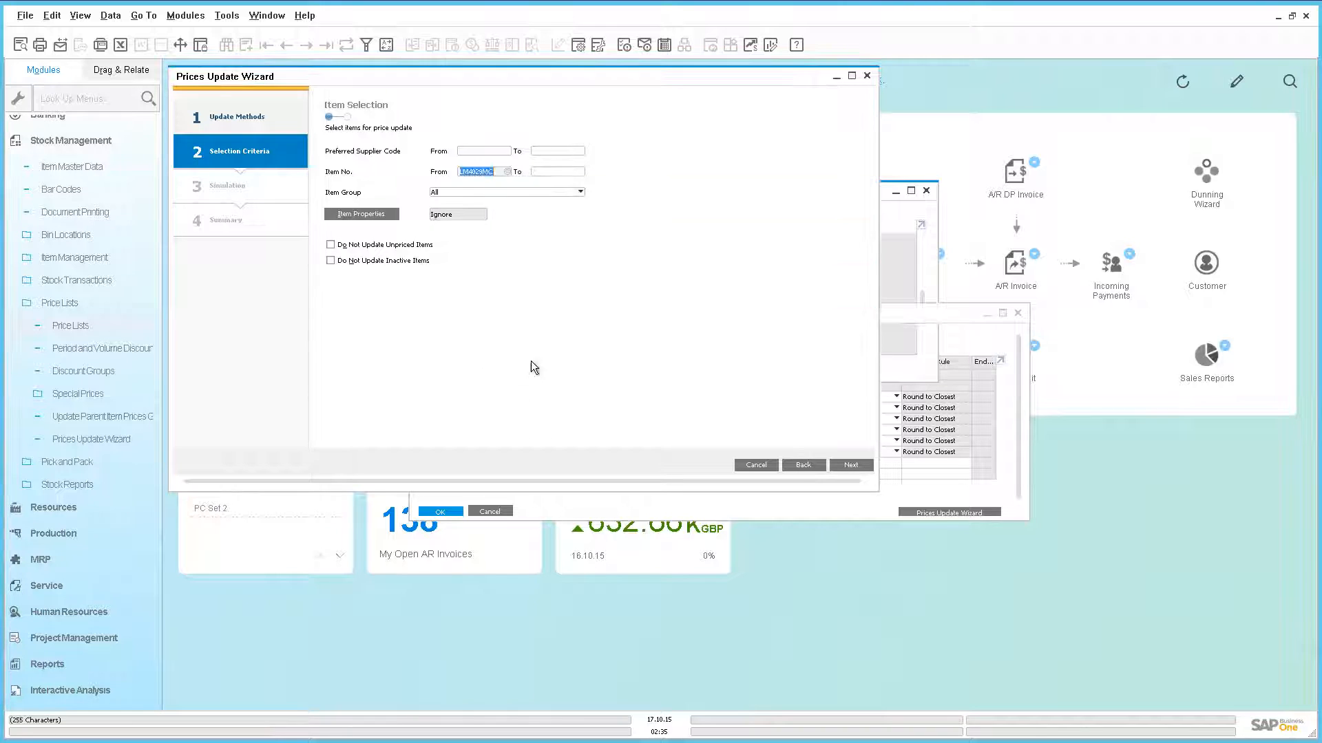
{"action": "left_click", "coordinate": [555, 171]}
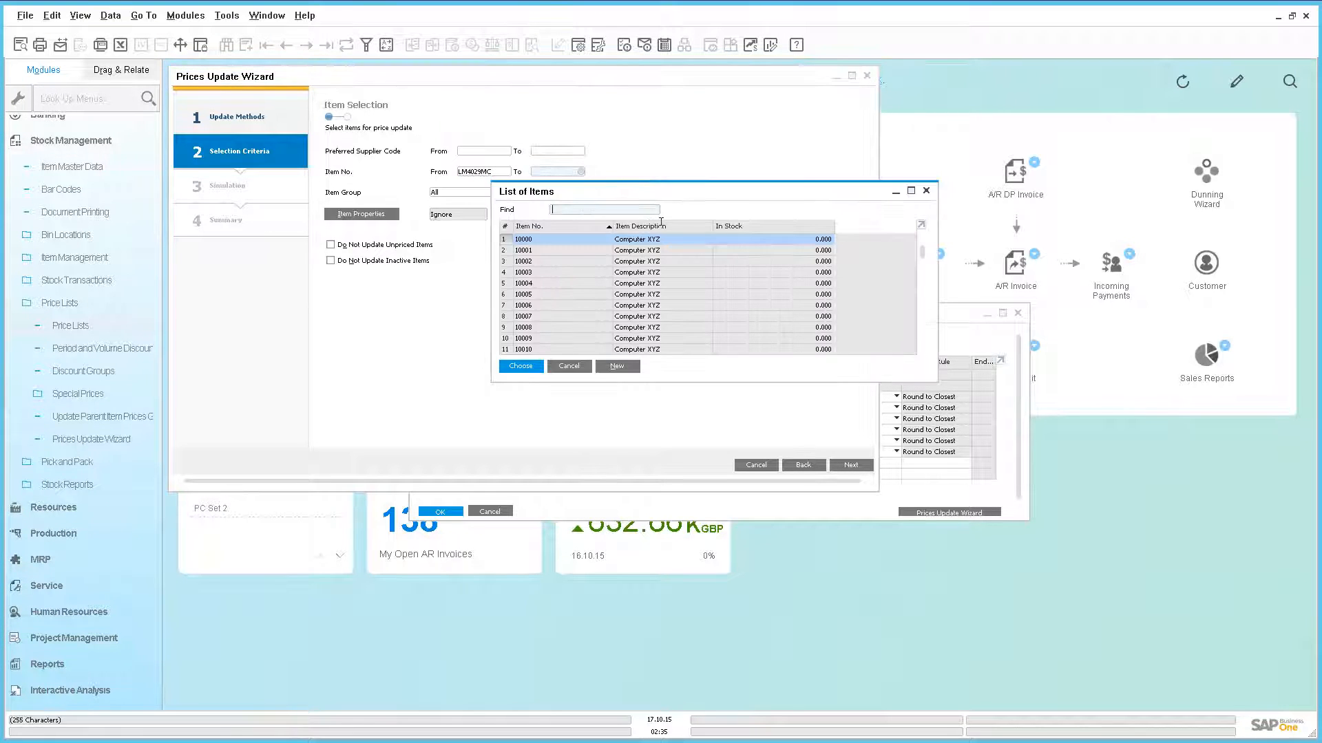
{"action": "type", "text": "mem"}
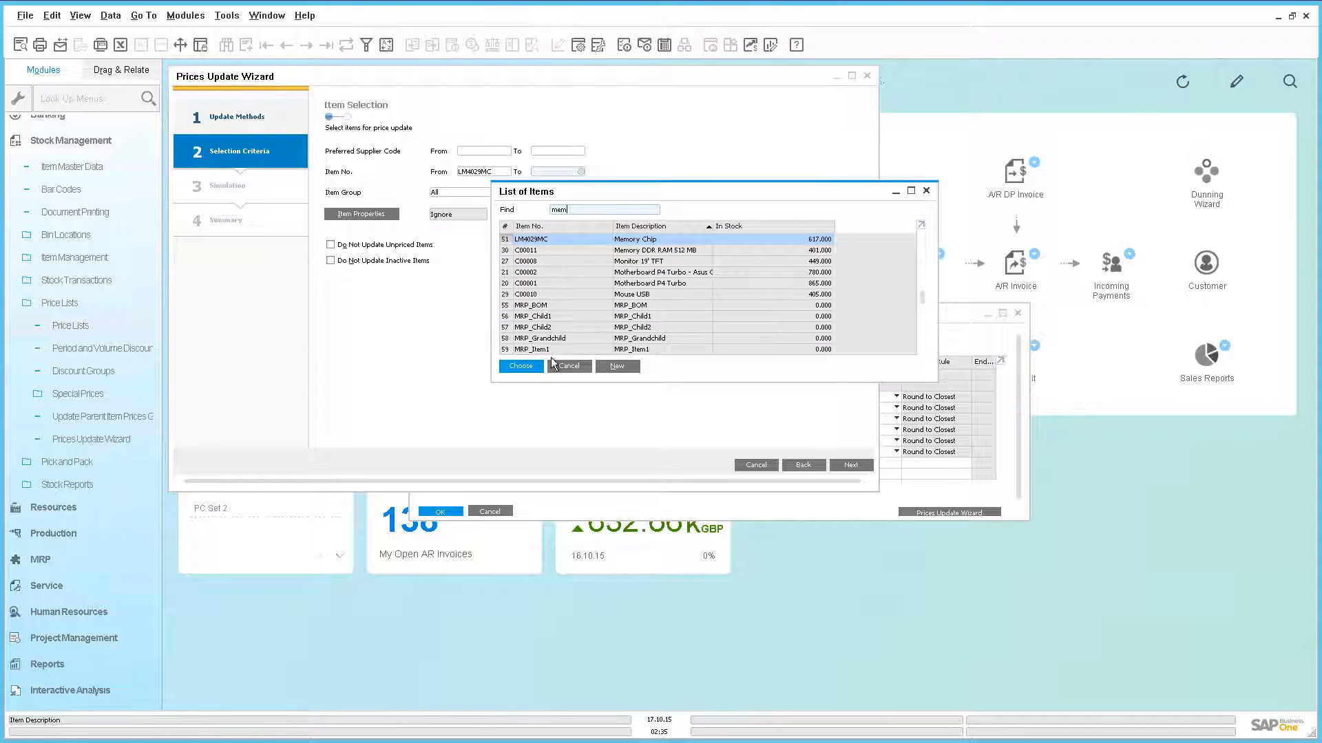
{"action": "left_click", "coordinate": [521, 366]}
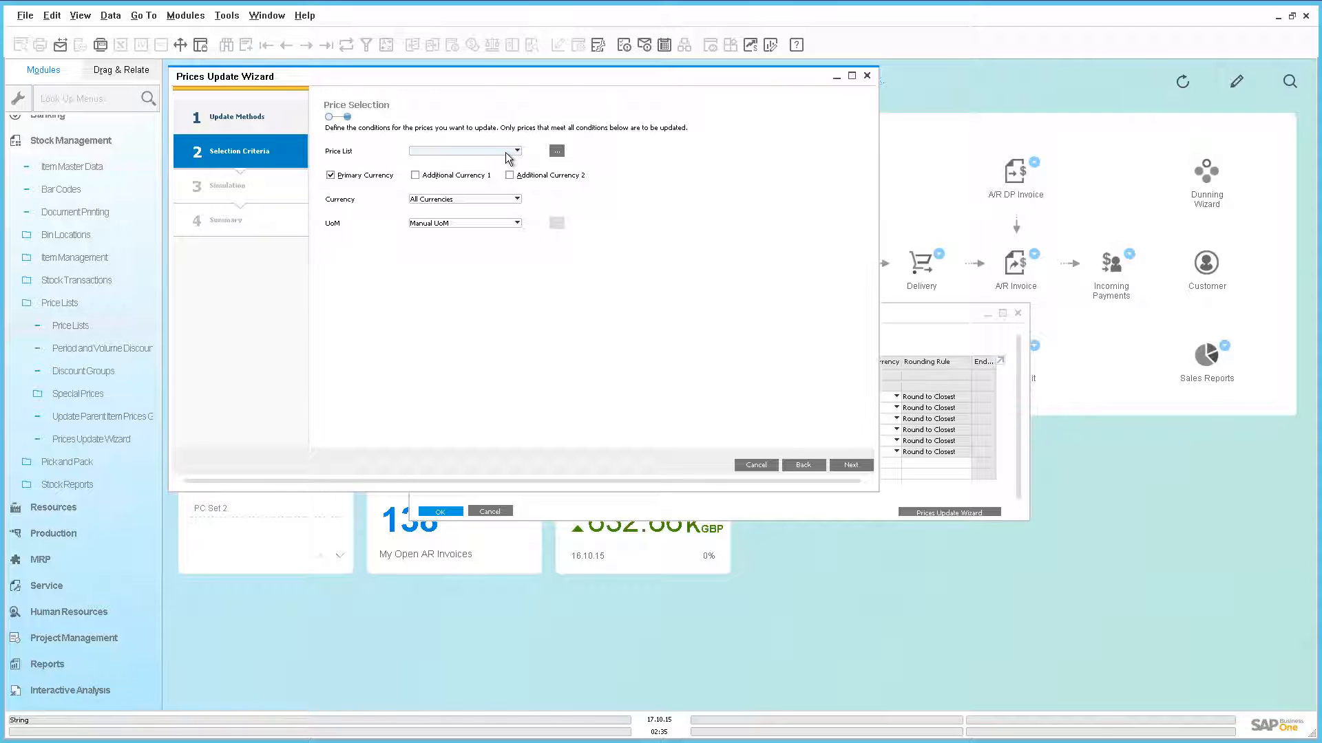
- Limit the update to Distributor, Regular and Small Account Sales Price lists, then view the simulation
{"action": "left_click", "coordinate": [515, 150]}
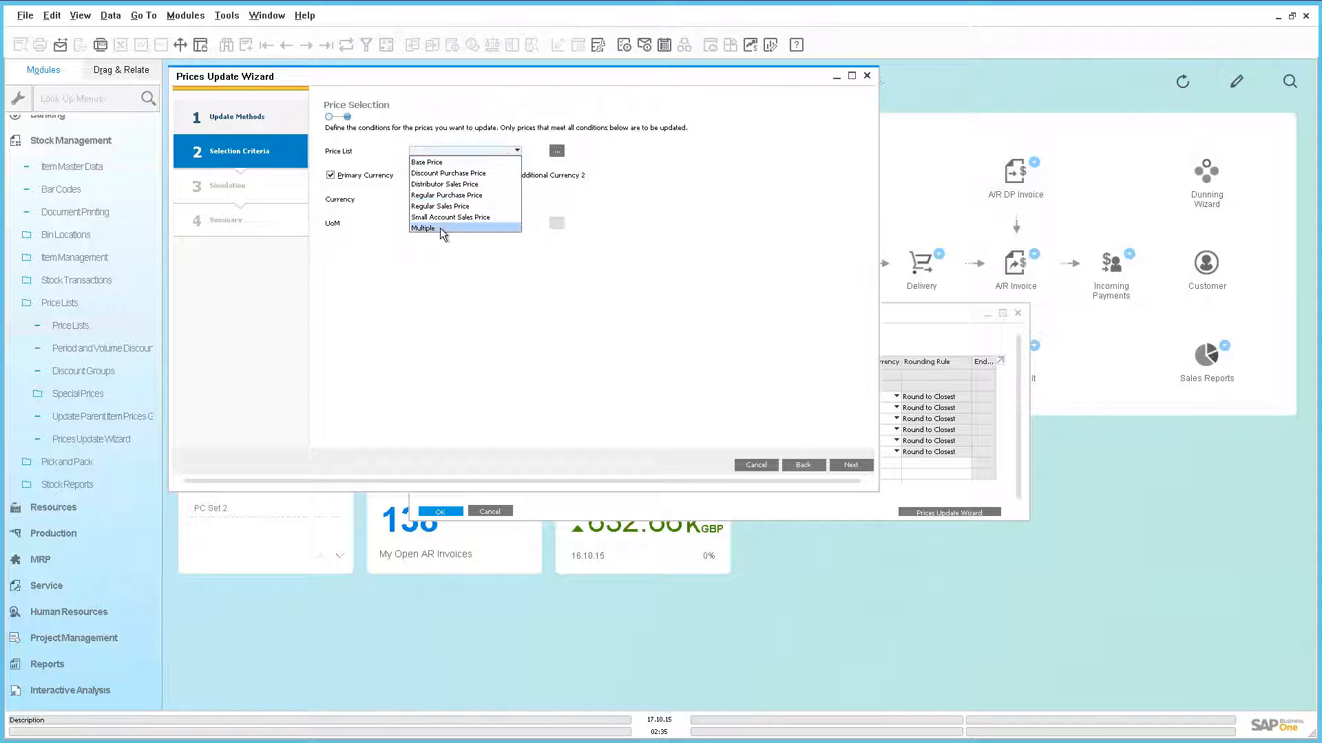
{"action": "left_click", "coordinate": [423, 228]}
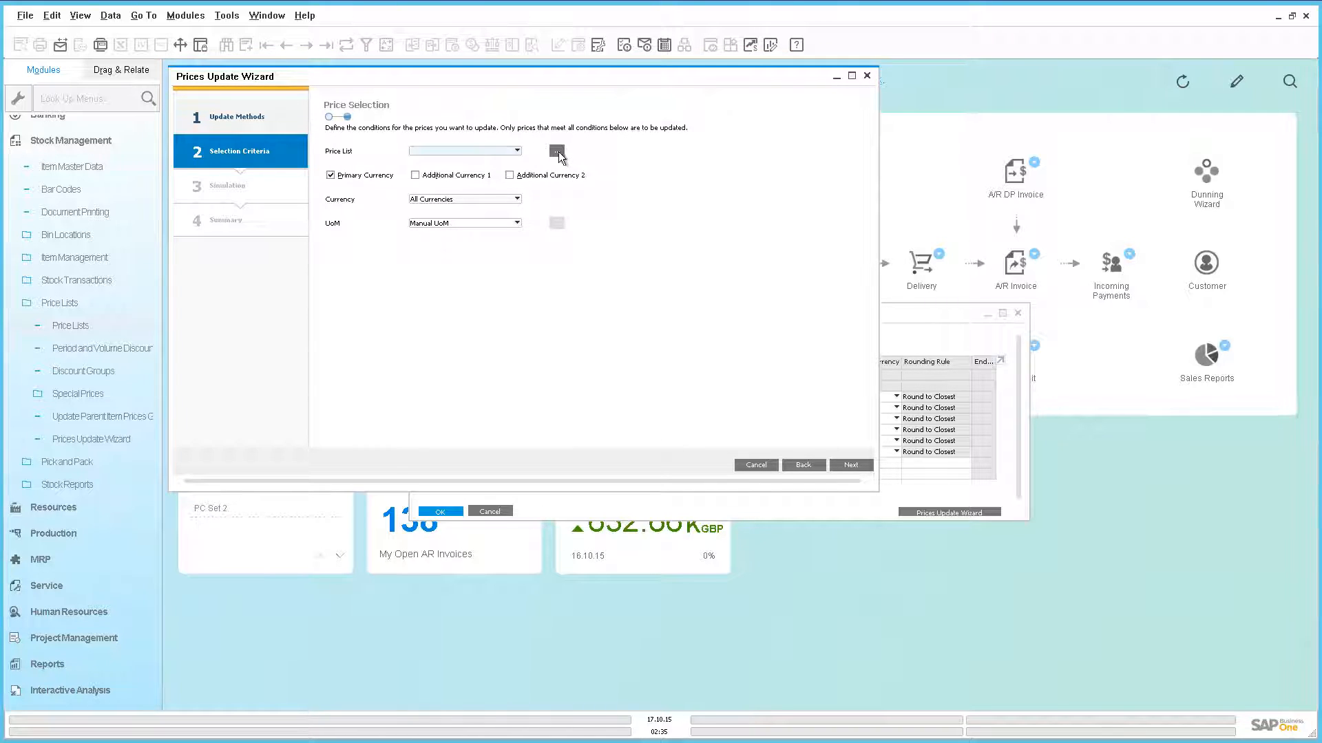
{"action": "left_click", "coordinate": [556, 151]}
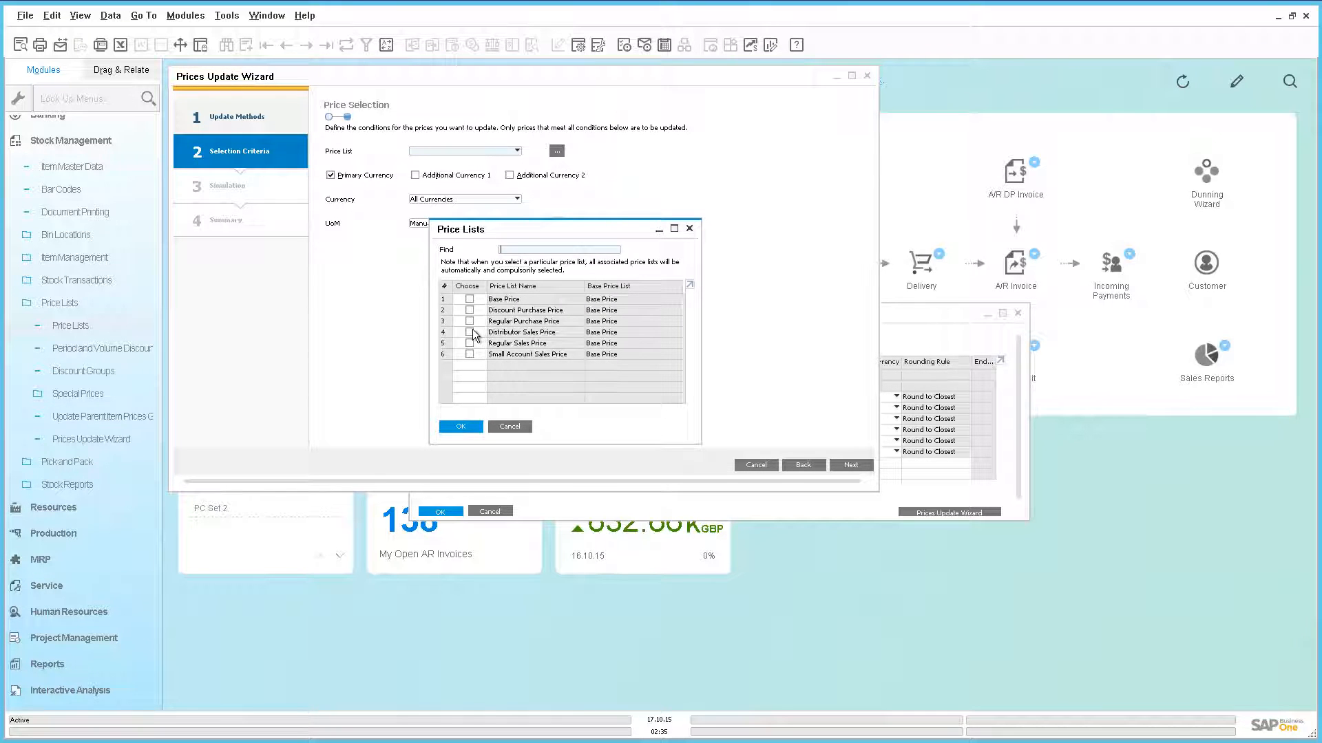
{"action": "left_click", "coordinate": [470, 343]}
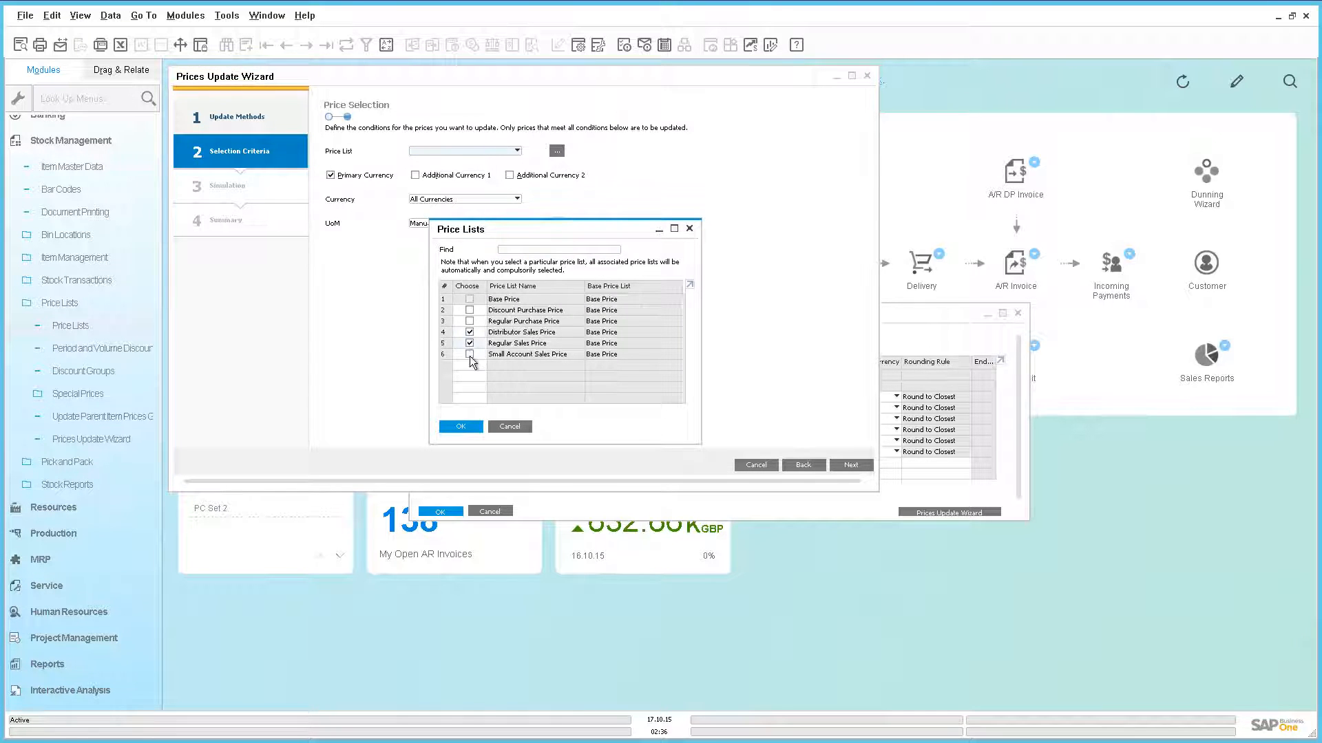
{"action": "left_click", "coordinate": [470, 353]}
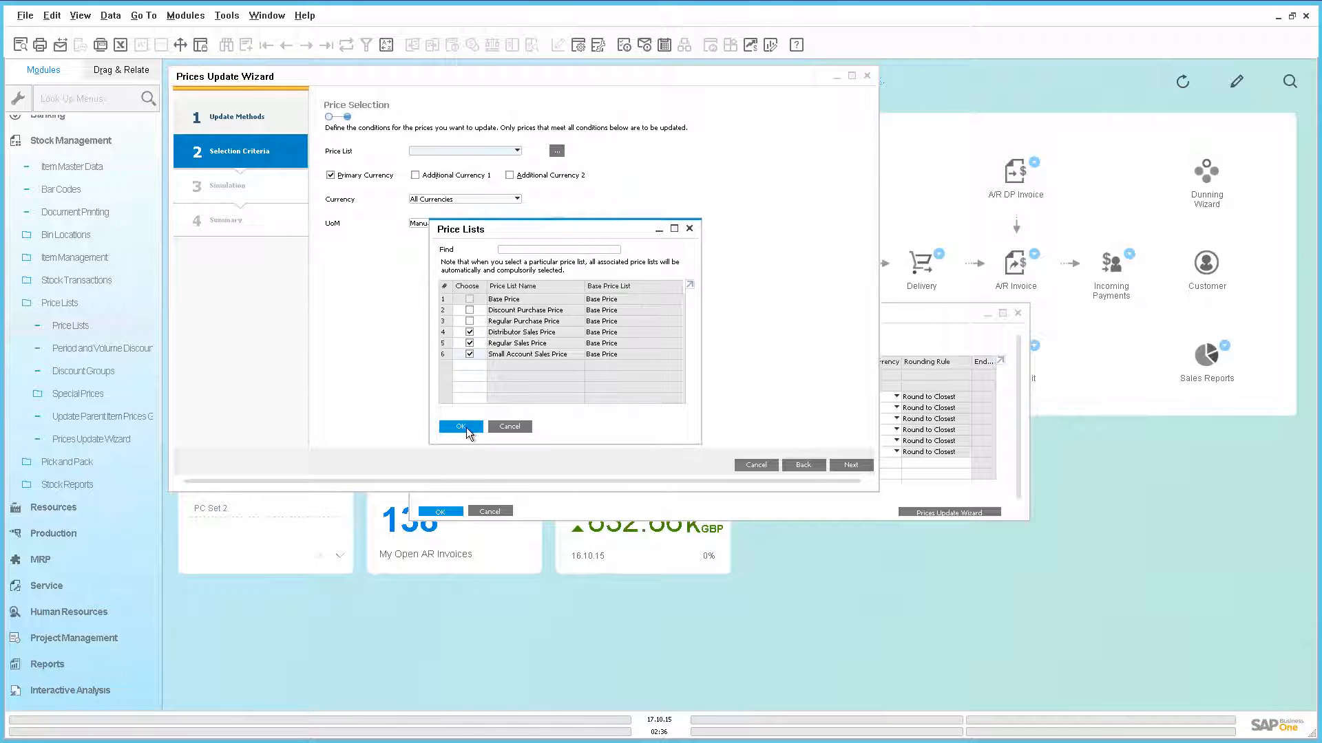
{"action": "left_click", "coordinate": [460, 425]}
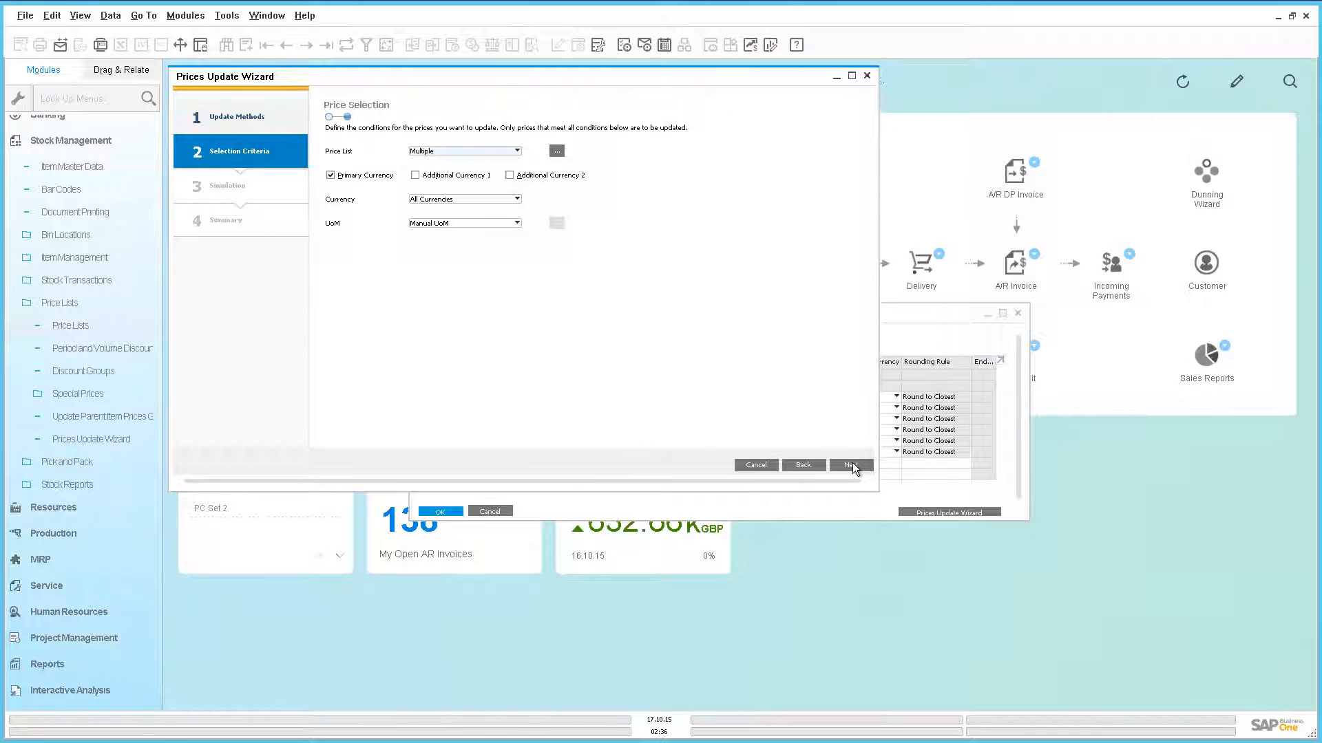
{"action": "left_click", "coordinate": [849, 464]}
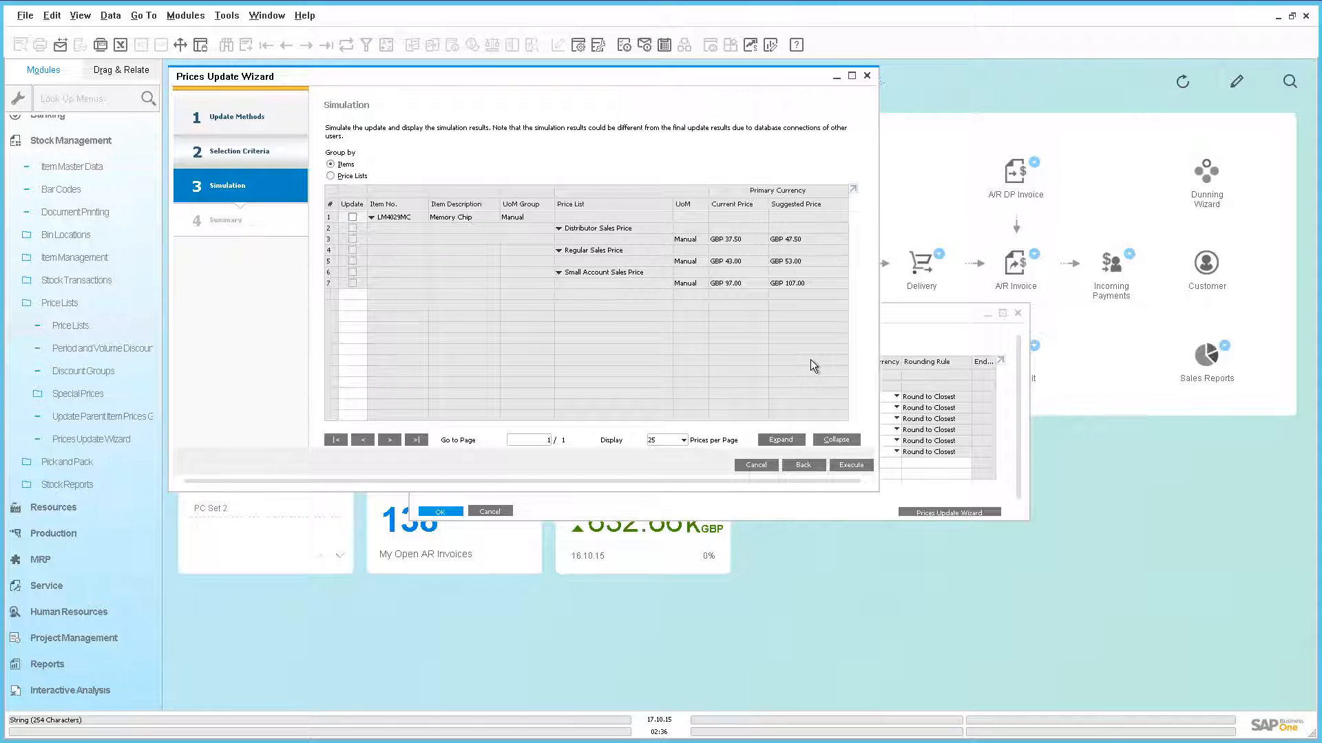
{"action": "mouse_move", "coordinate": [734, 327]}
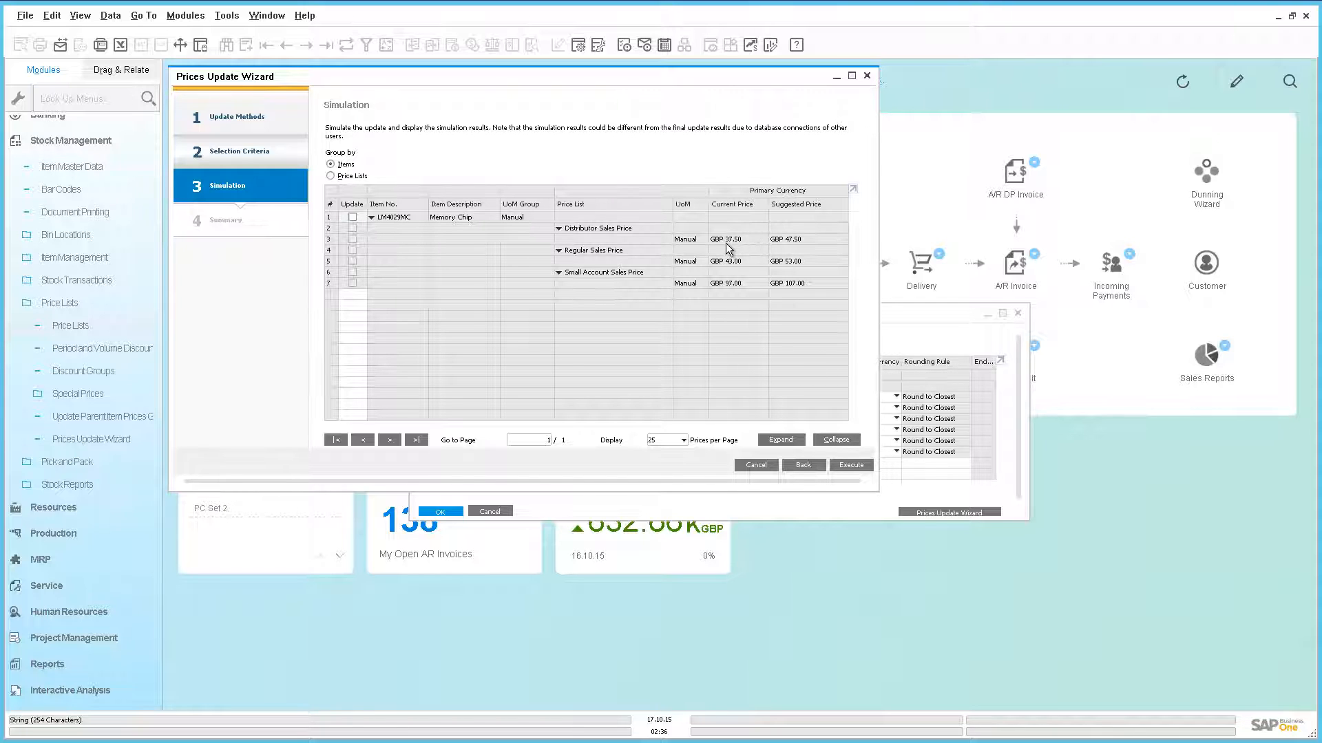
{"action": "mouse_move", "coordinate": [729, 247]}
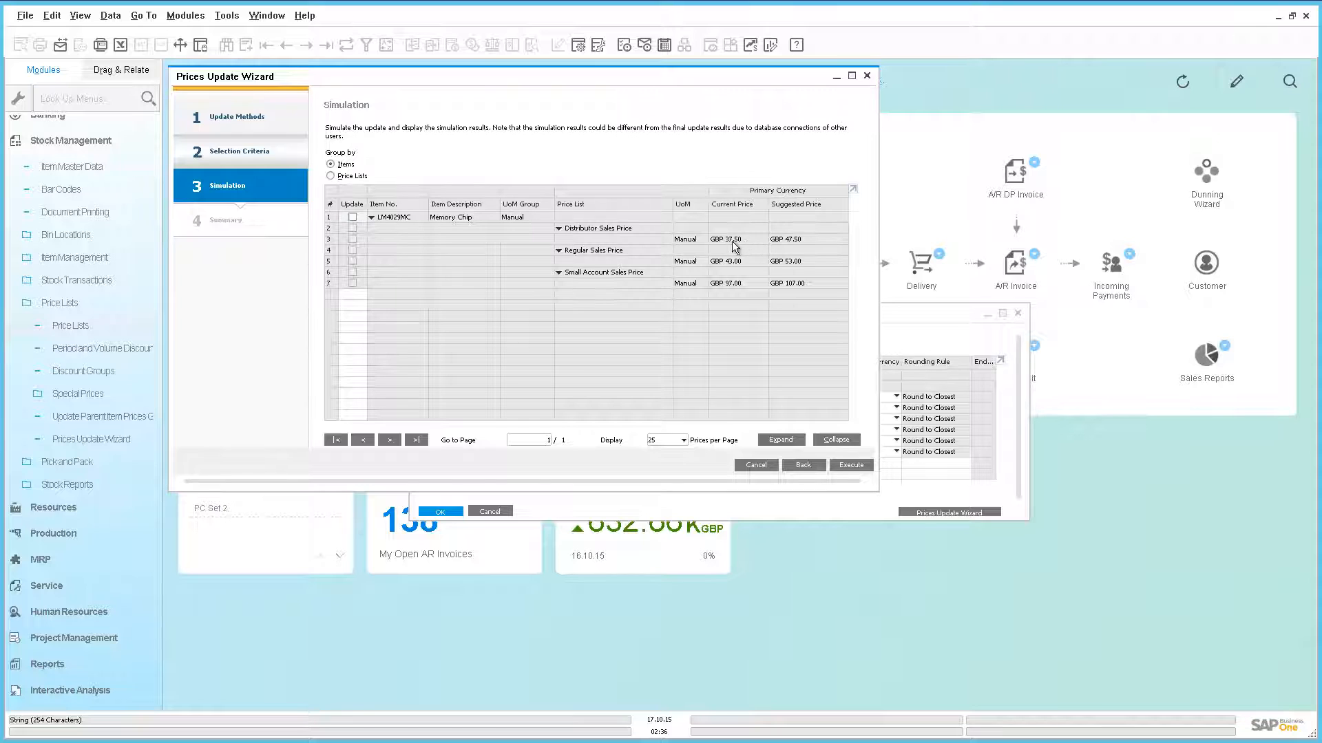
{"action": "mouse_move", "coordinate": [745, 247]}
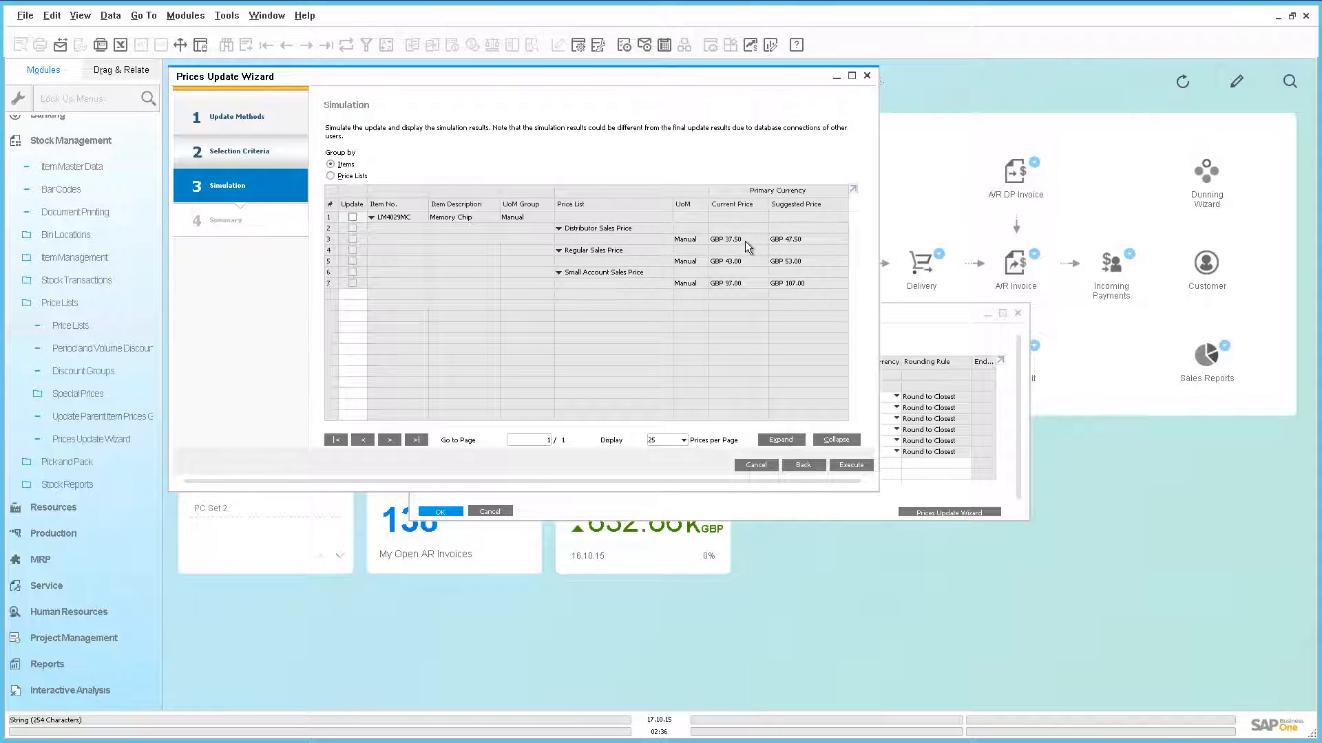
{"action": "mouse_move", "coordinate": [805, 247]}
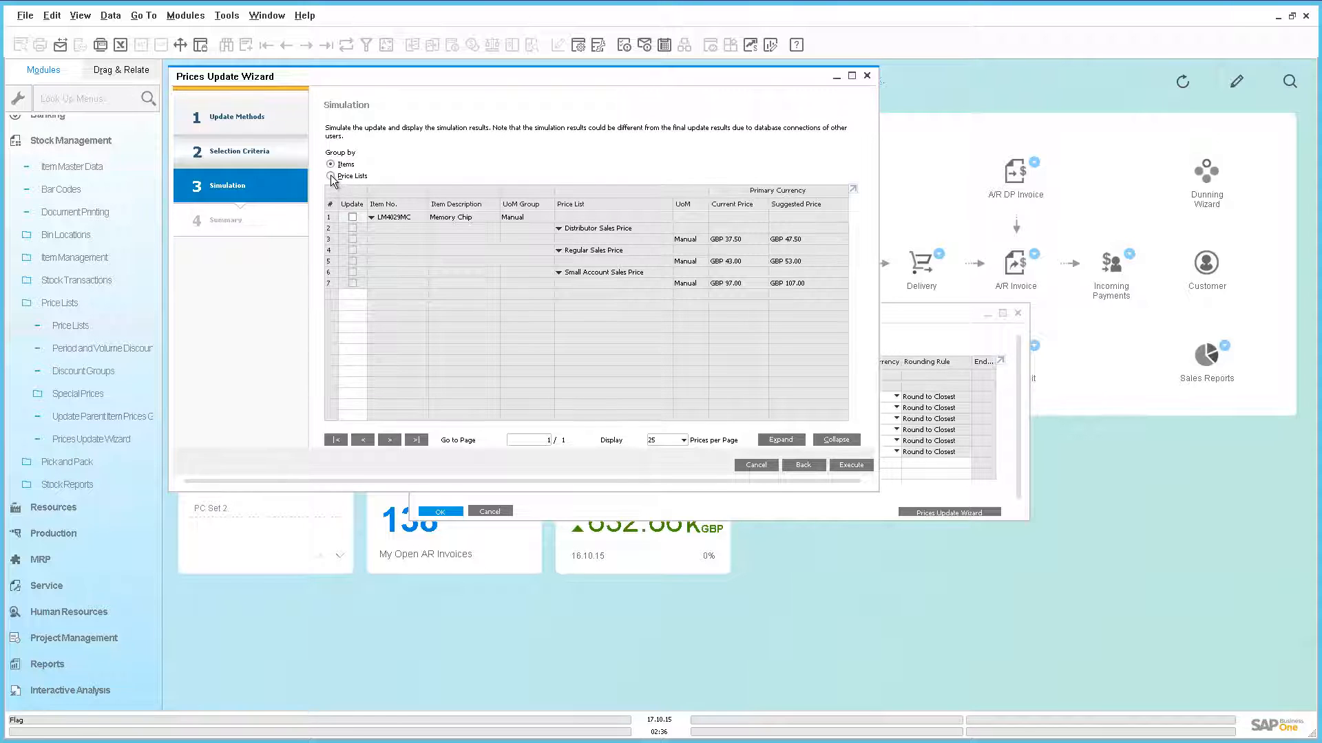
- Group the LM4029MC simulation by price list, mark all lists for update, and execute
{"action": "left_click", "coordinate": [331, 175]}
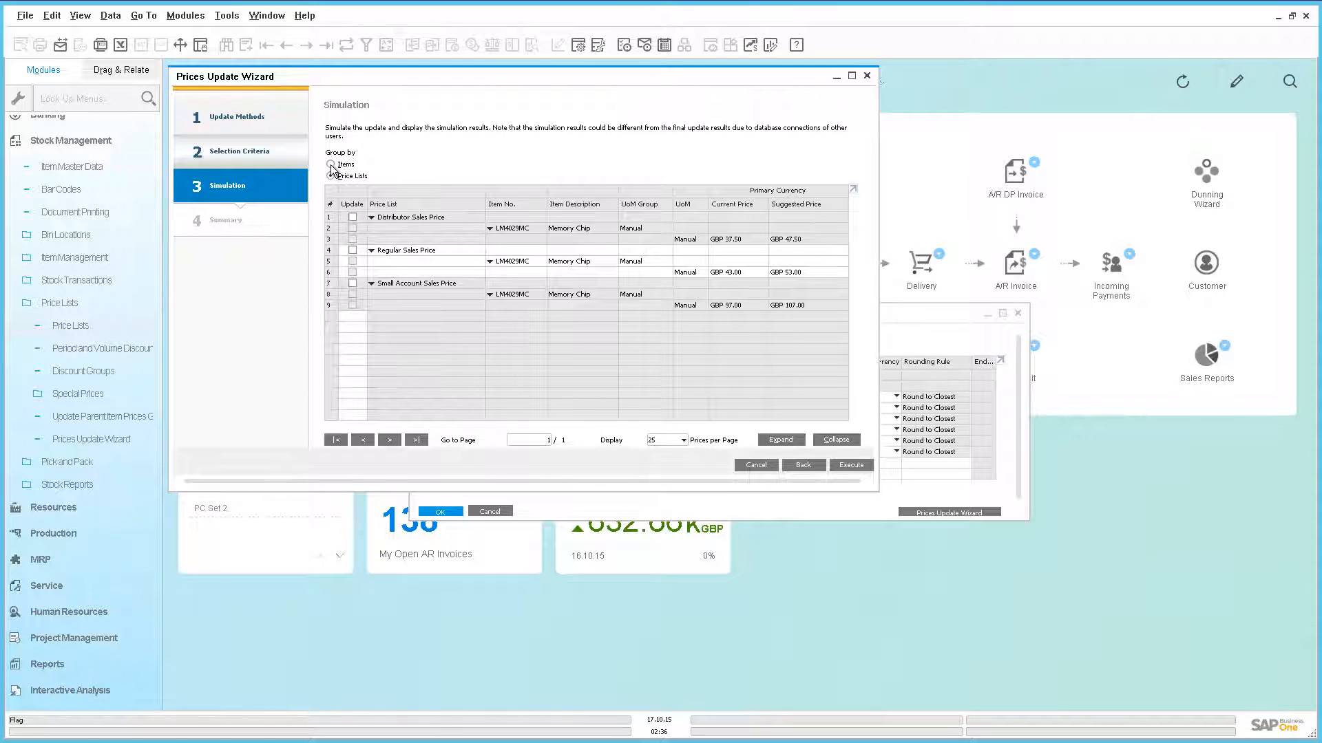
{"action": "left_click", "coordinate": [330, 176]}
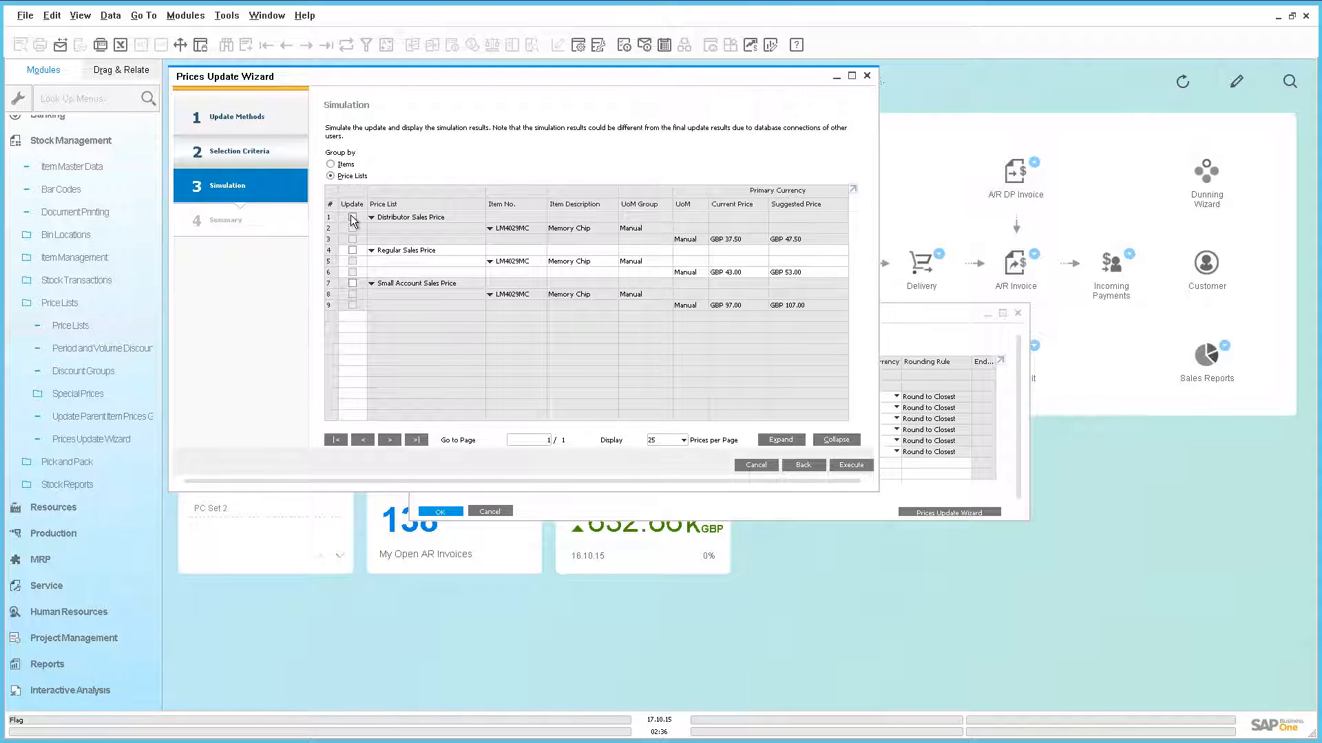
{"action": "left_click", "coordinate": [352, 217]}
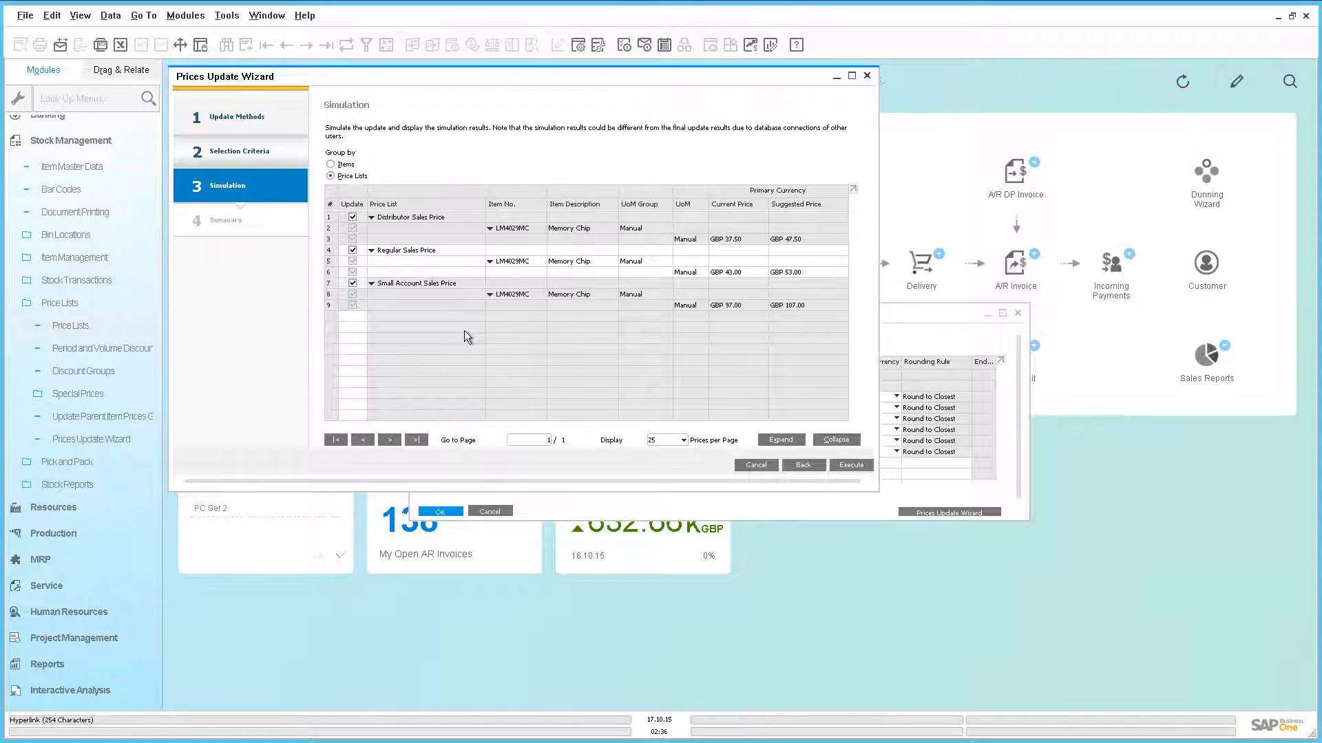
{"action": "left_click", "coordinate": [849, 465]}
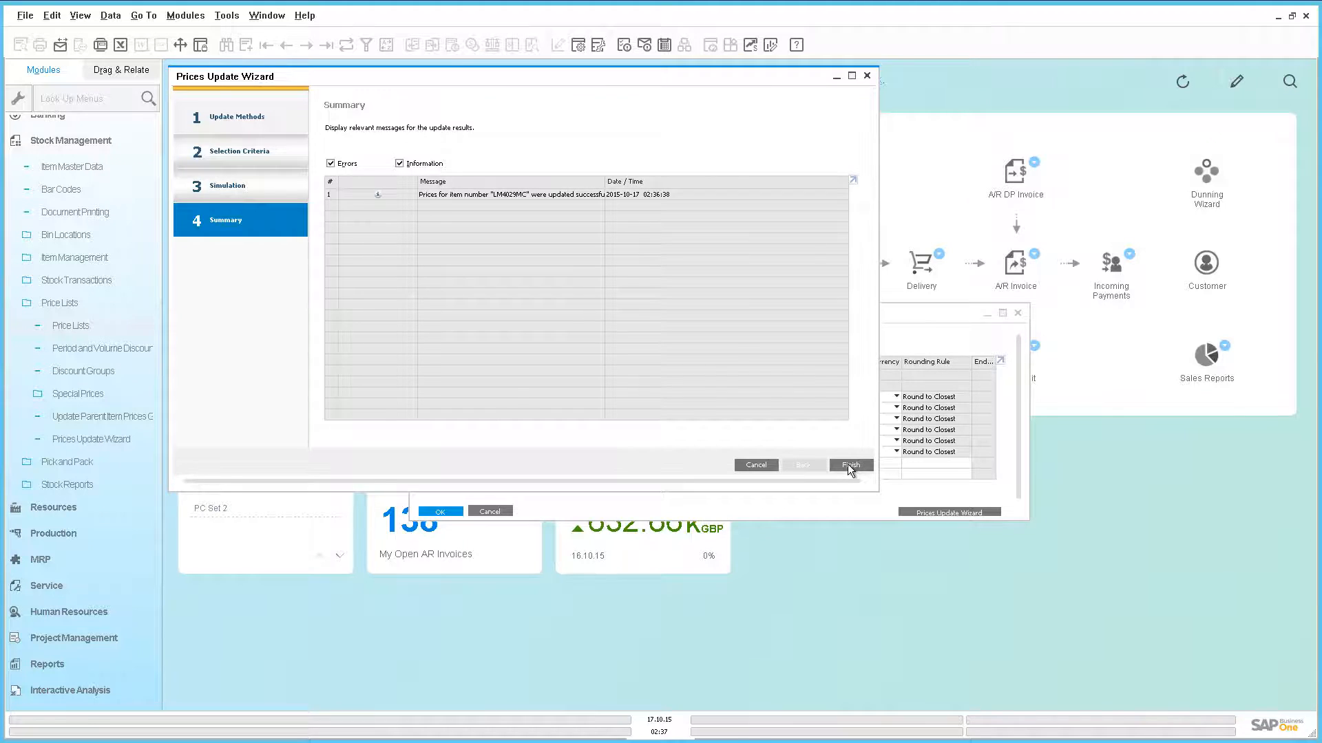
- Finish the completed wizard run and launch a new Prices Update Wizard
{"action": "left_click", "coordinate": [851, 465]}
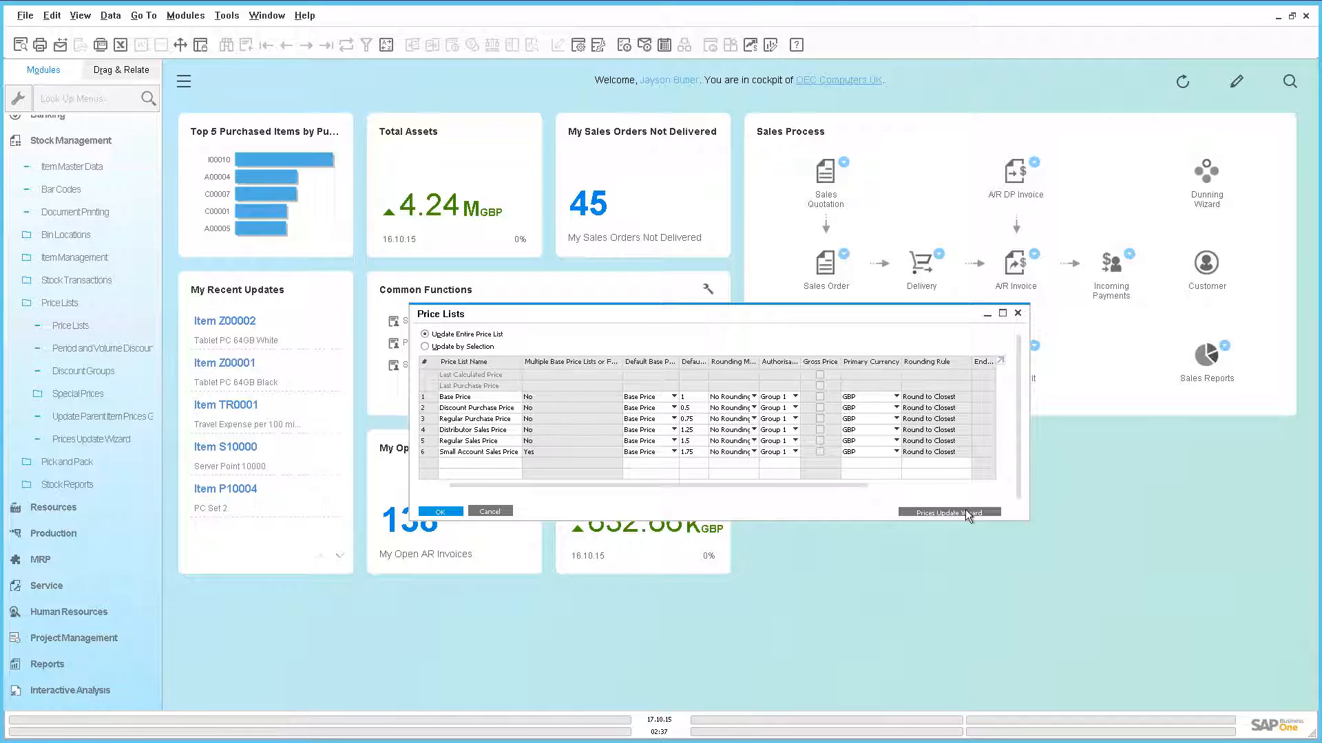
{"action": "left_click", "coordinate": [947, 512]}
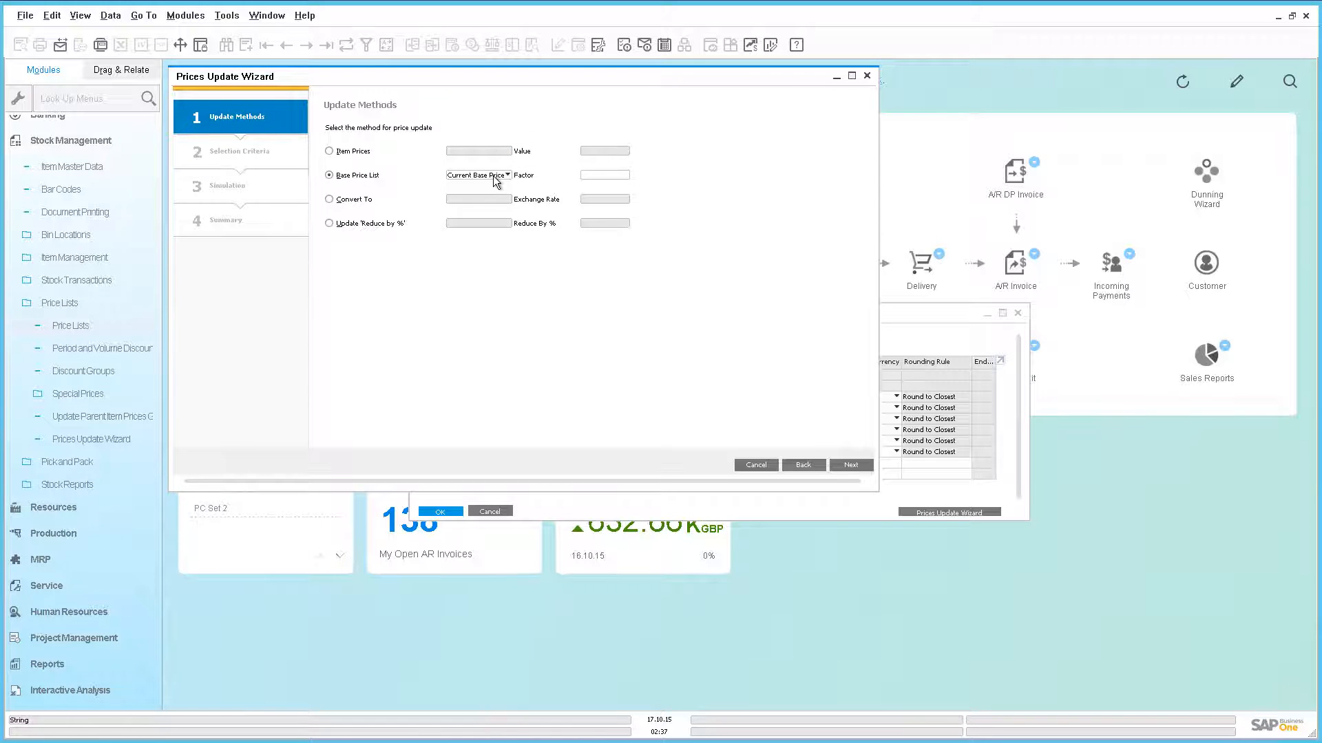
- Base the new prices on Small Account Sales Price with a factor of 0.5
{"action": "left_click", "coordinate": [478, 176]}
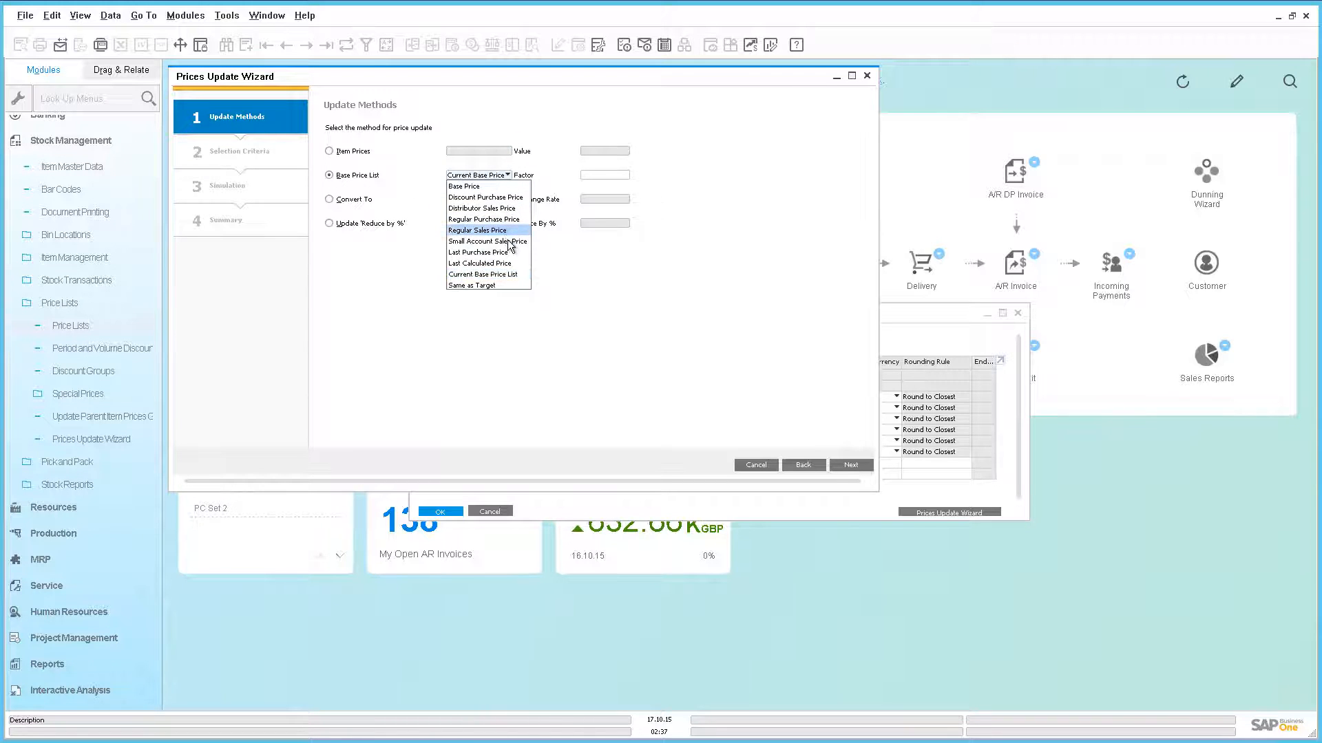
{"action": "left_click", "coordinate": [487, 241]}
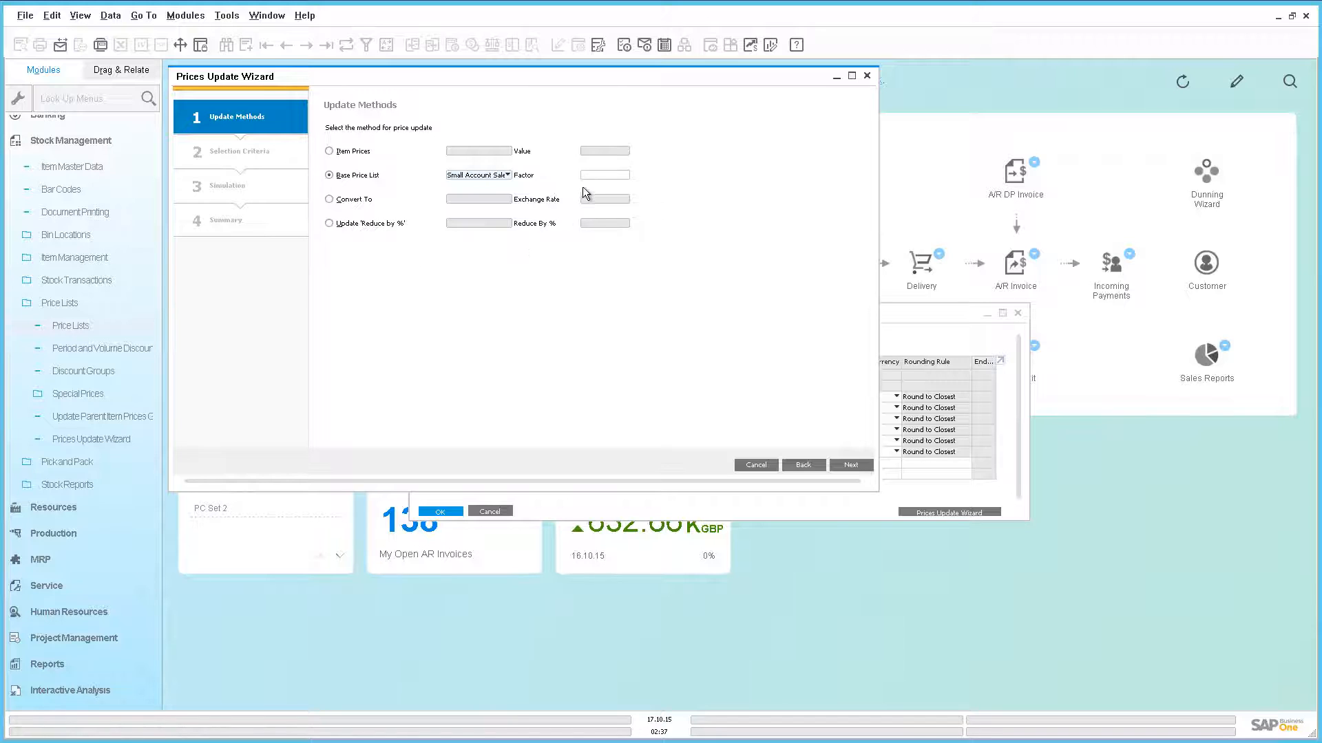
{"action": "left_click", "coordinate": [604, 174]}
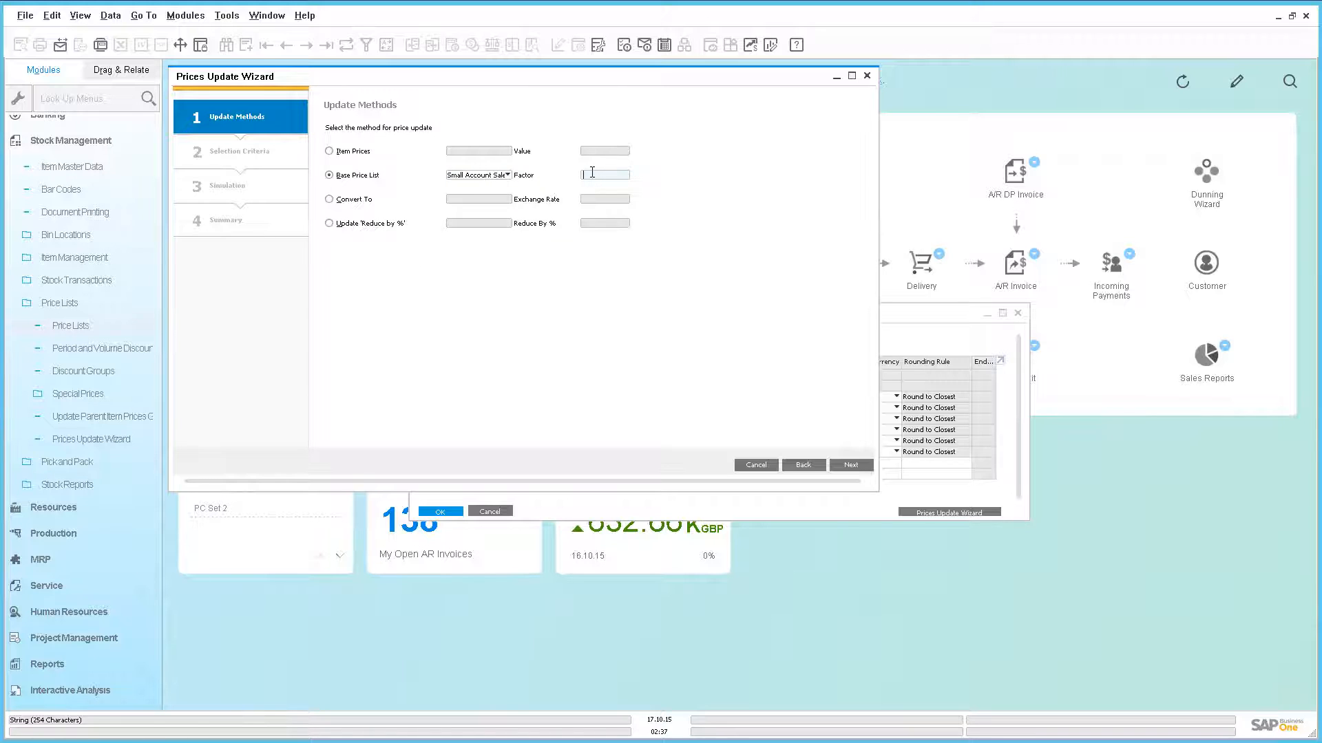
{"action": "type", "text": "0"}
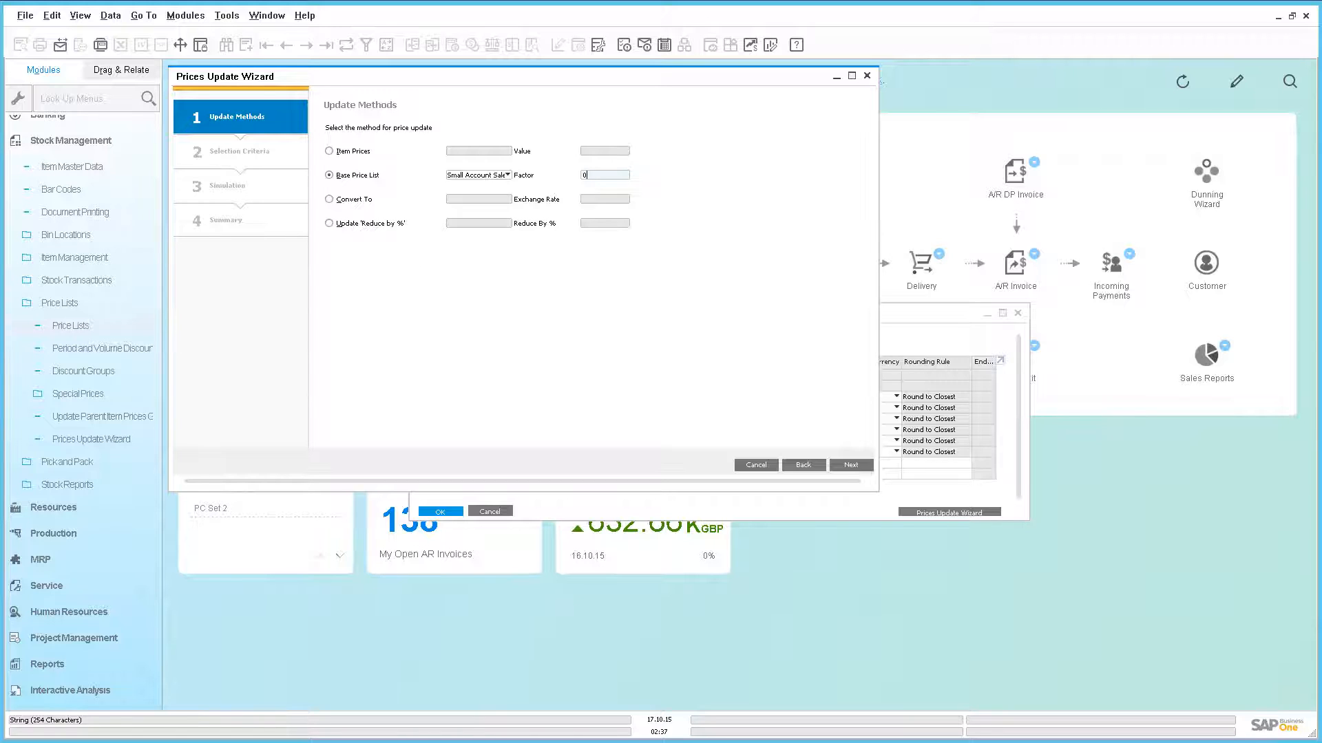
{"action": "type", "text": "0.5"}
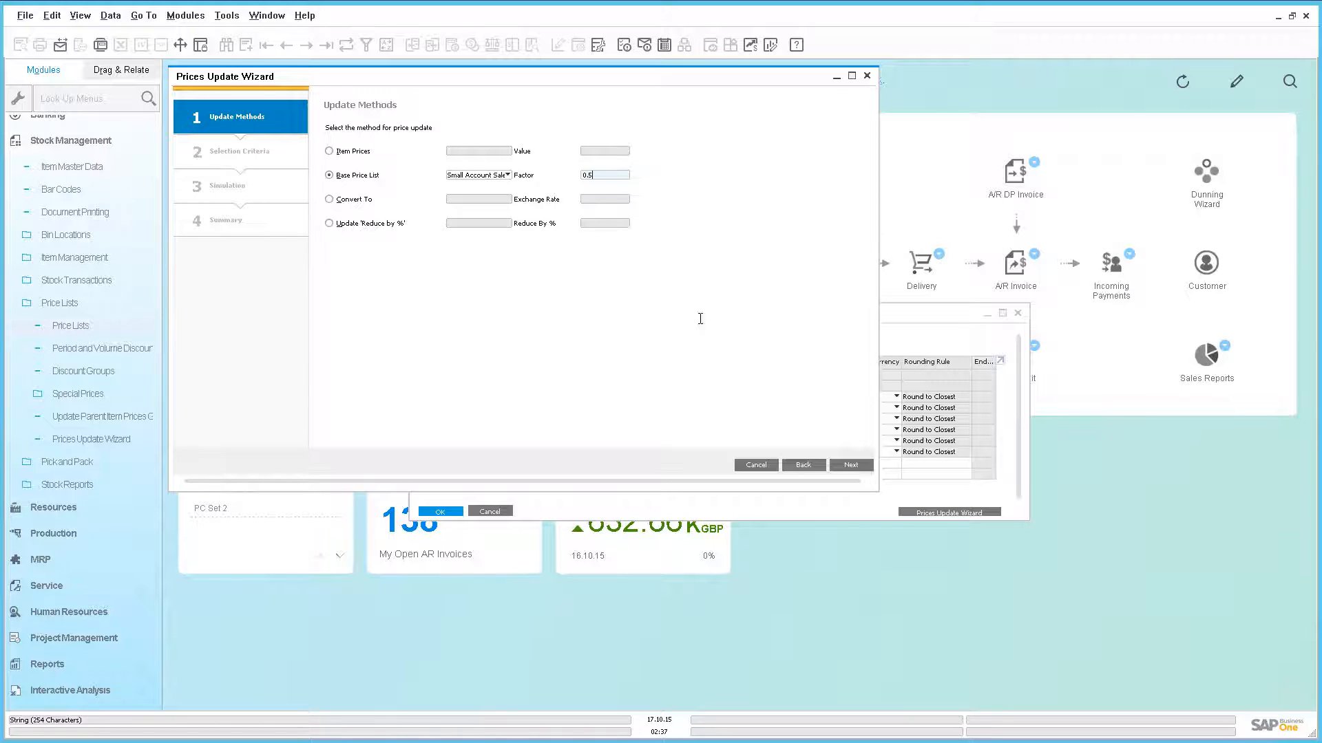
{"action": "left_click", "coordinate": [851, 465]}
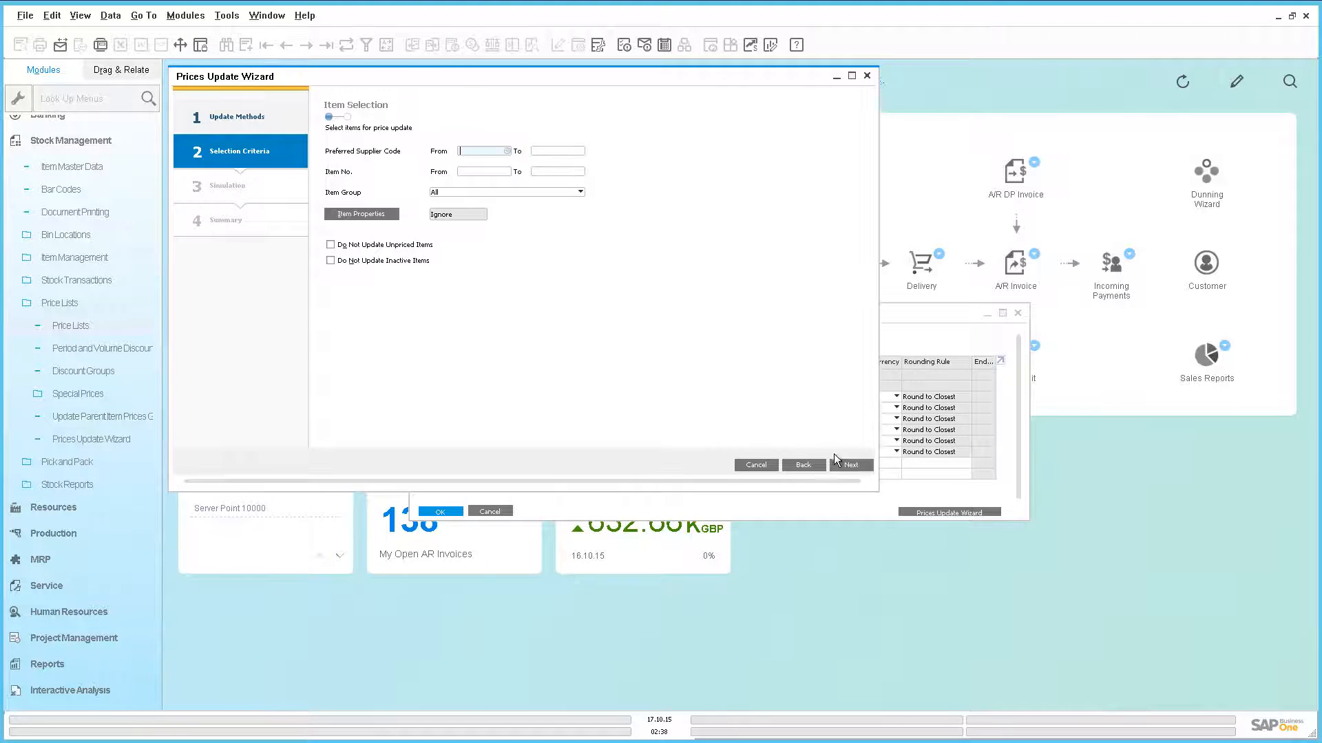
- Update only the Small Account Sales Price list and show the halved-price simulation
{"action": "left_click", "coordinate": [850, 464]}
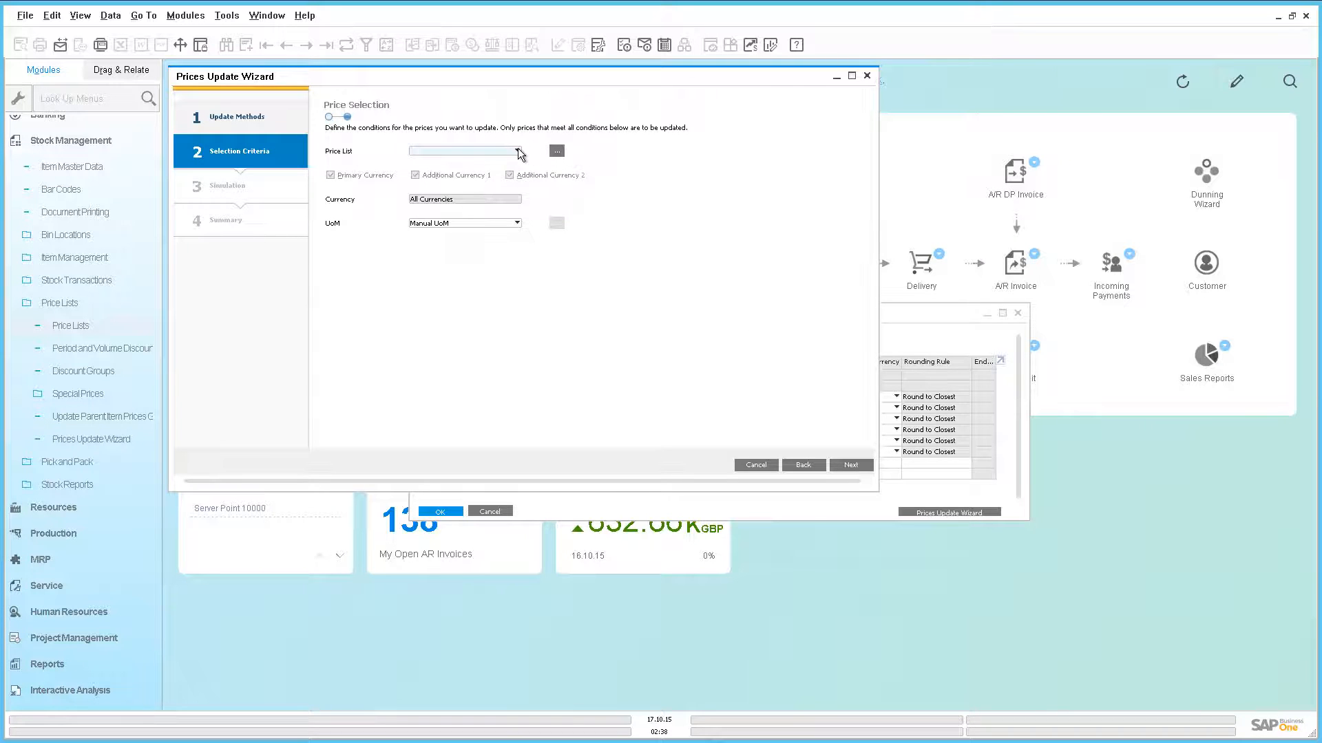
{"action": "left_click", "coordinate": [515, 151]}
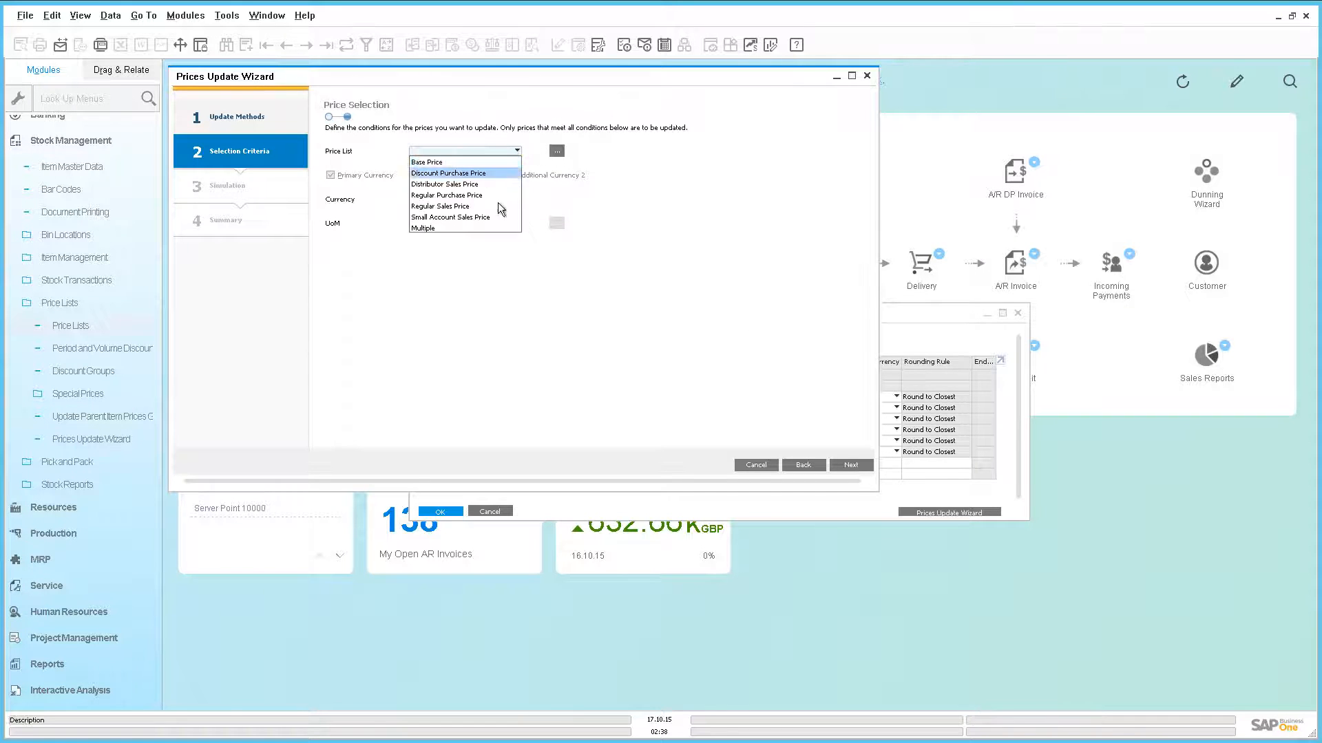
{"action": "mouse_move", "coordinate": [450, 218]}
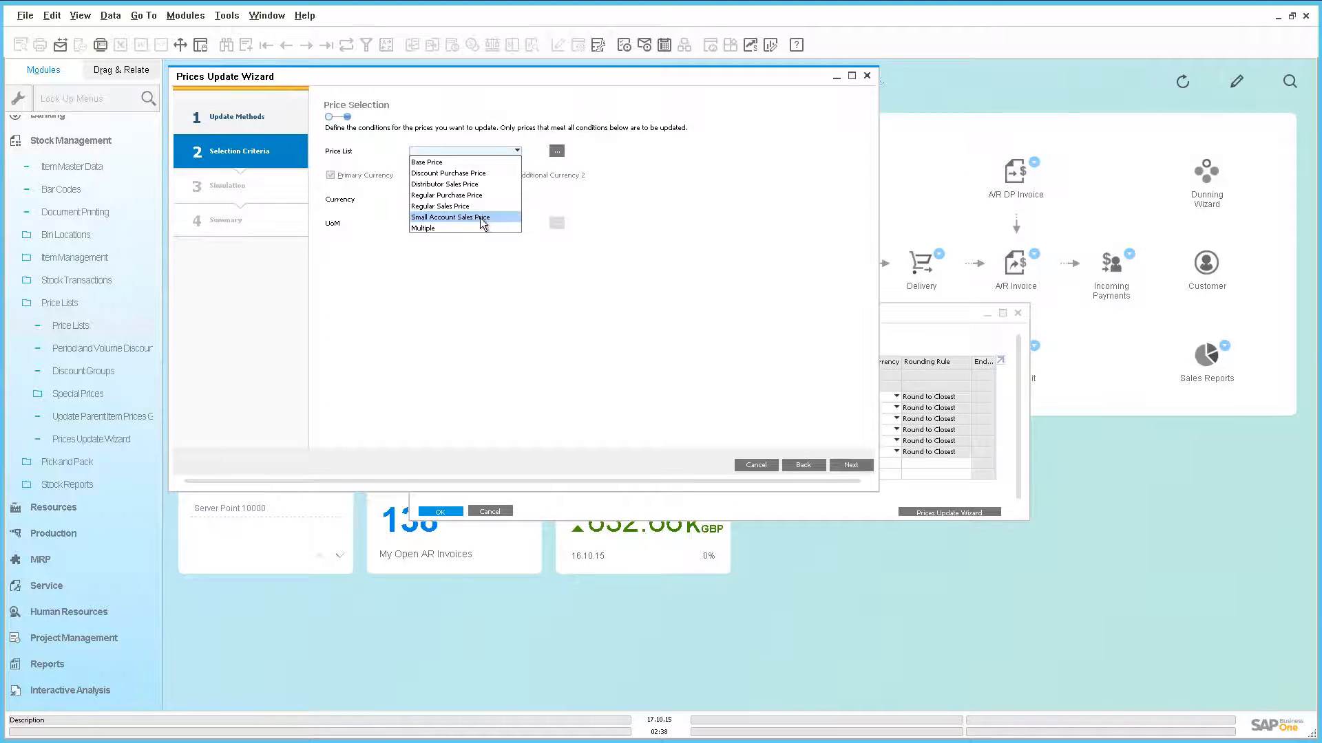
{"action": "left_click", "coordinate": [451, 217]}
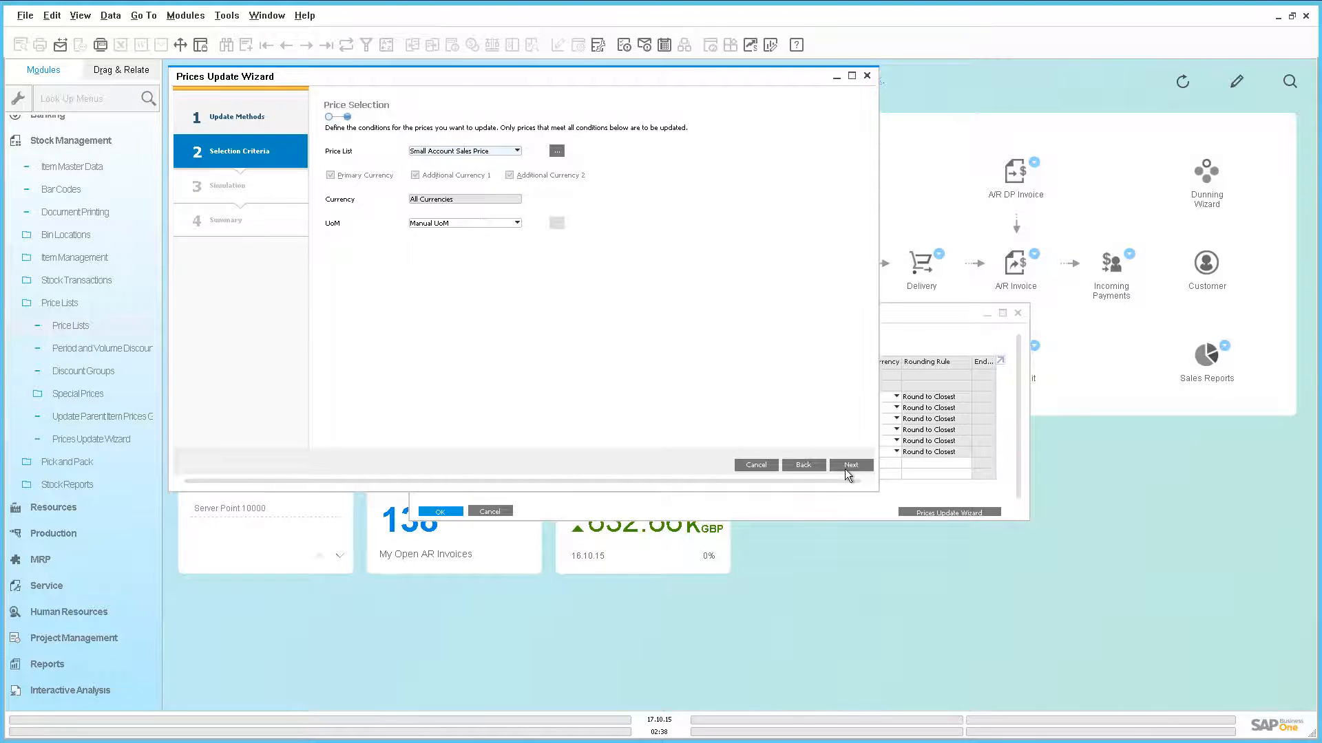
{"action": "left_click", "coordinate": [851, 464]}
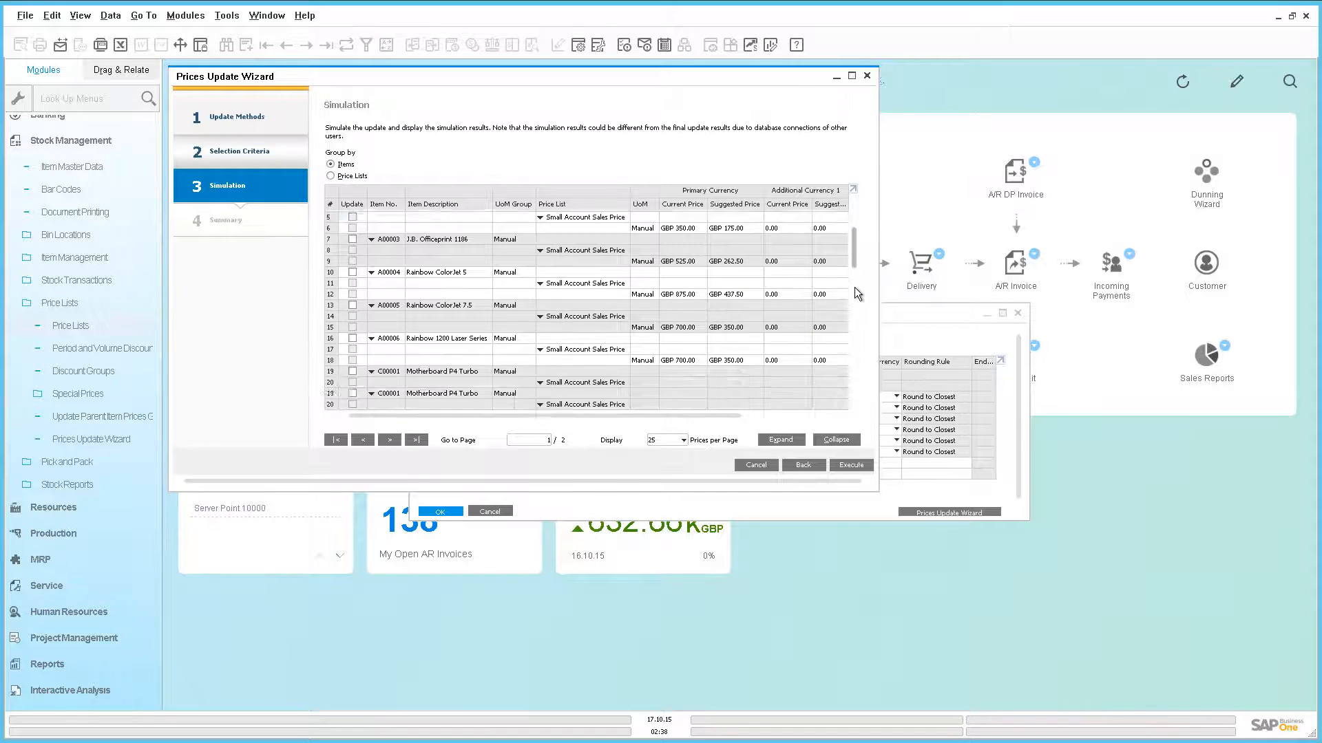
{"action": "scroll", "scroll_direction": "down", "scroll_amount": 3}
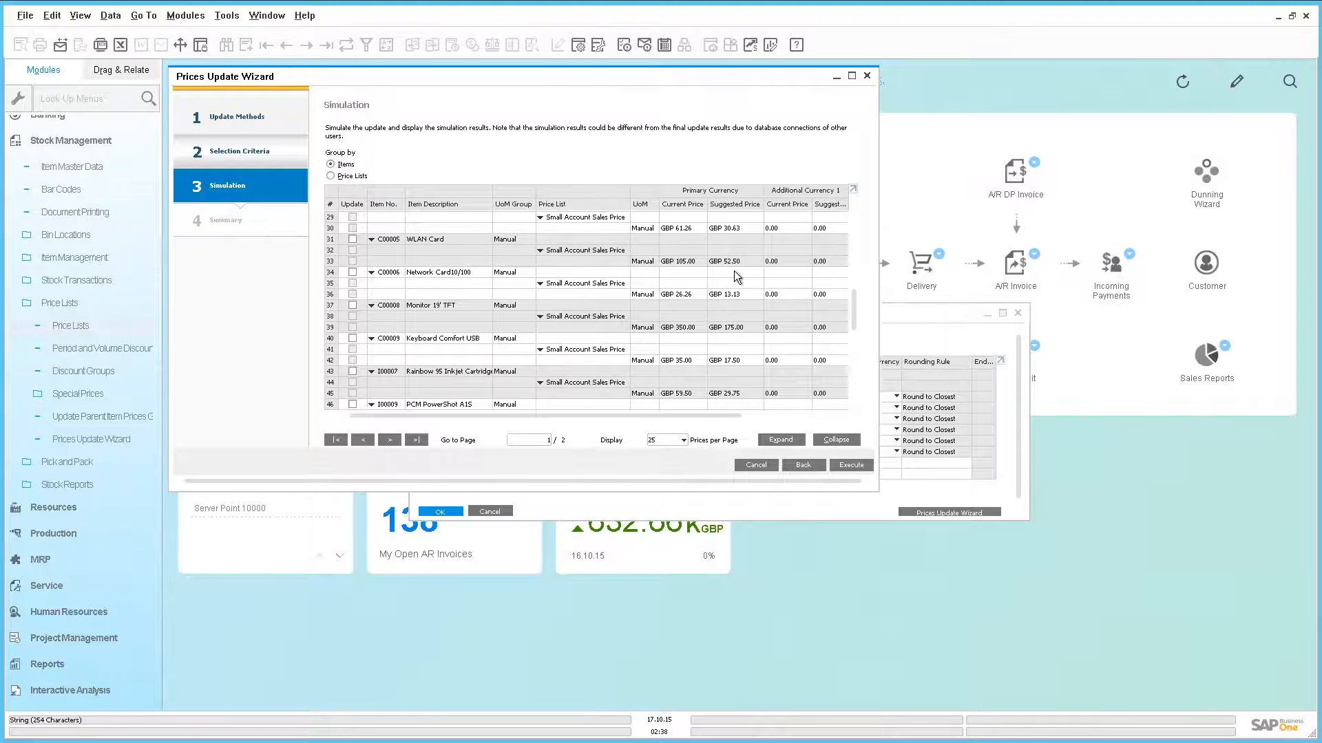
{"action": "mouse_move", "coordinate": [725, 278]}
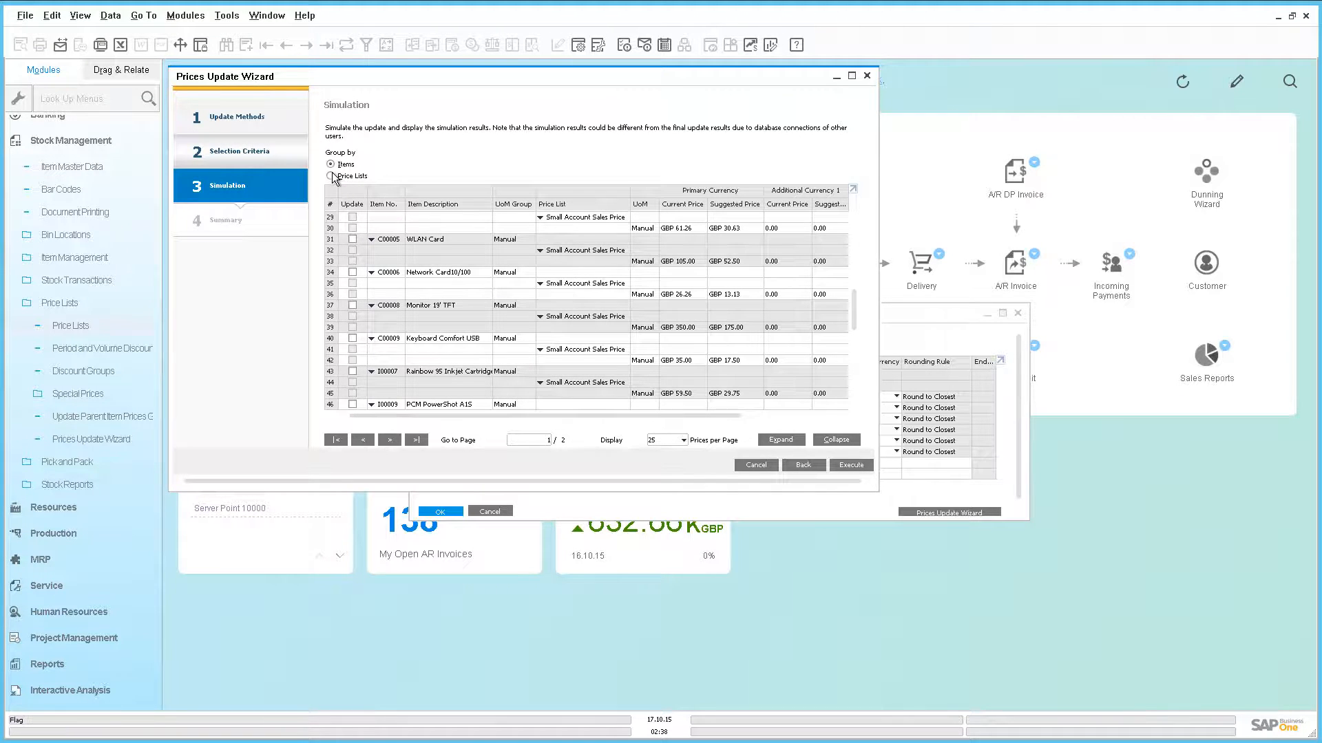
- Group by price list, mark Small Account Sales Price for update, execute, and finish
{"action": "left_click", "coordinate": [331, 176]}
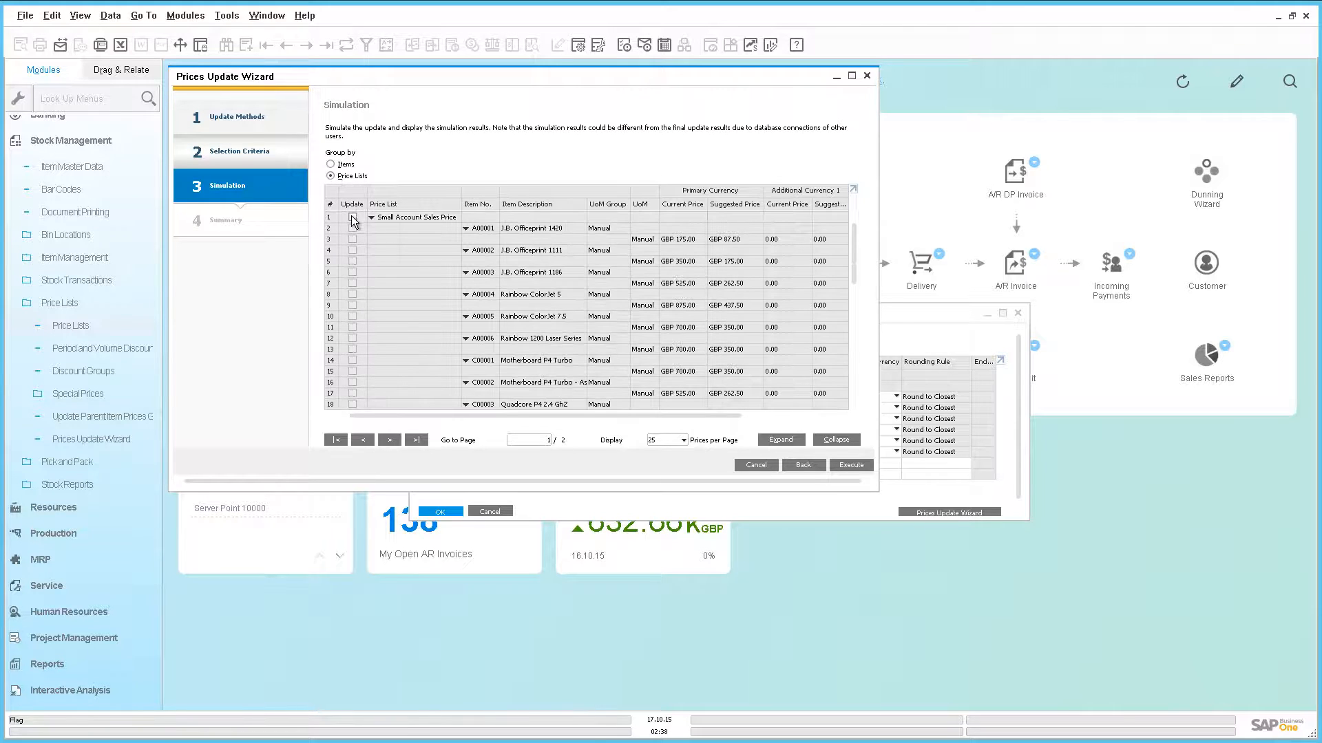
{"action": "left_click", "coordinate": [352, 217]}
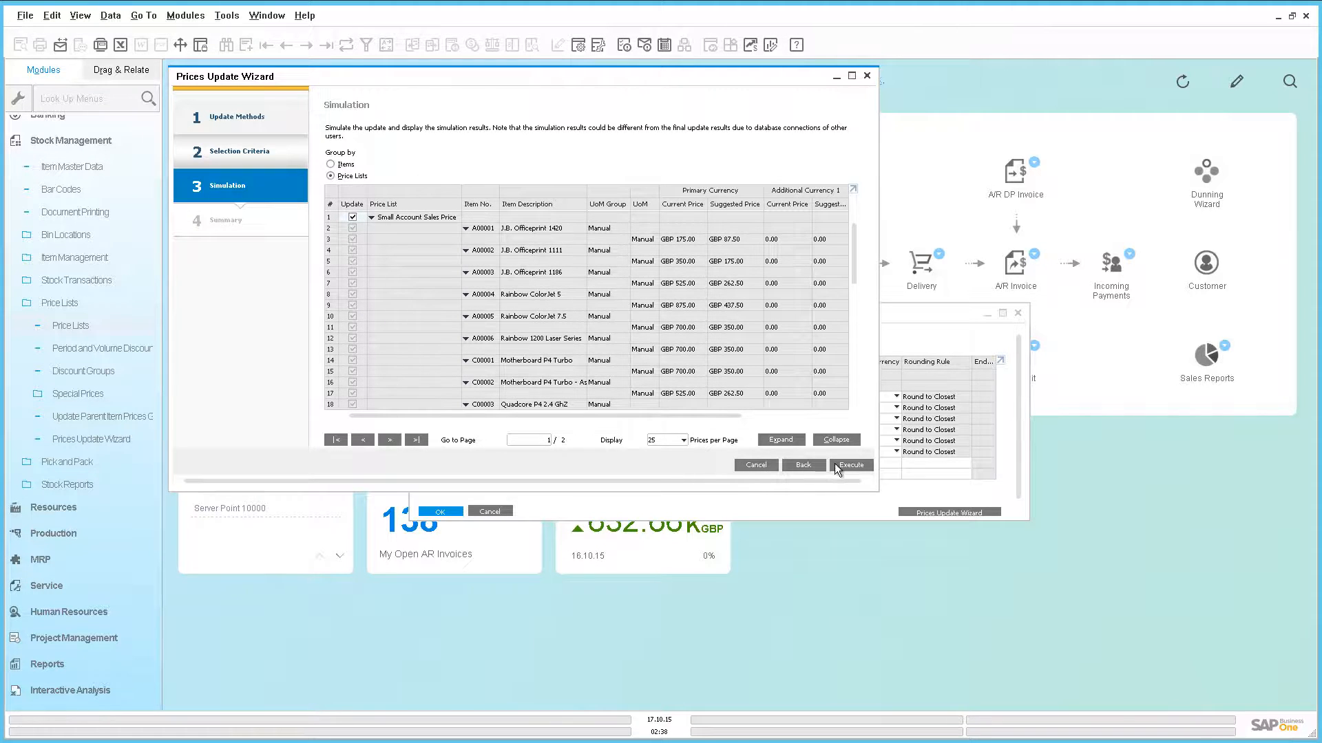
{"action": "left_click", "coordinate": [850, 464]}
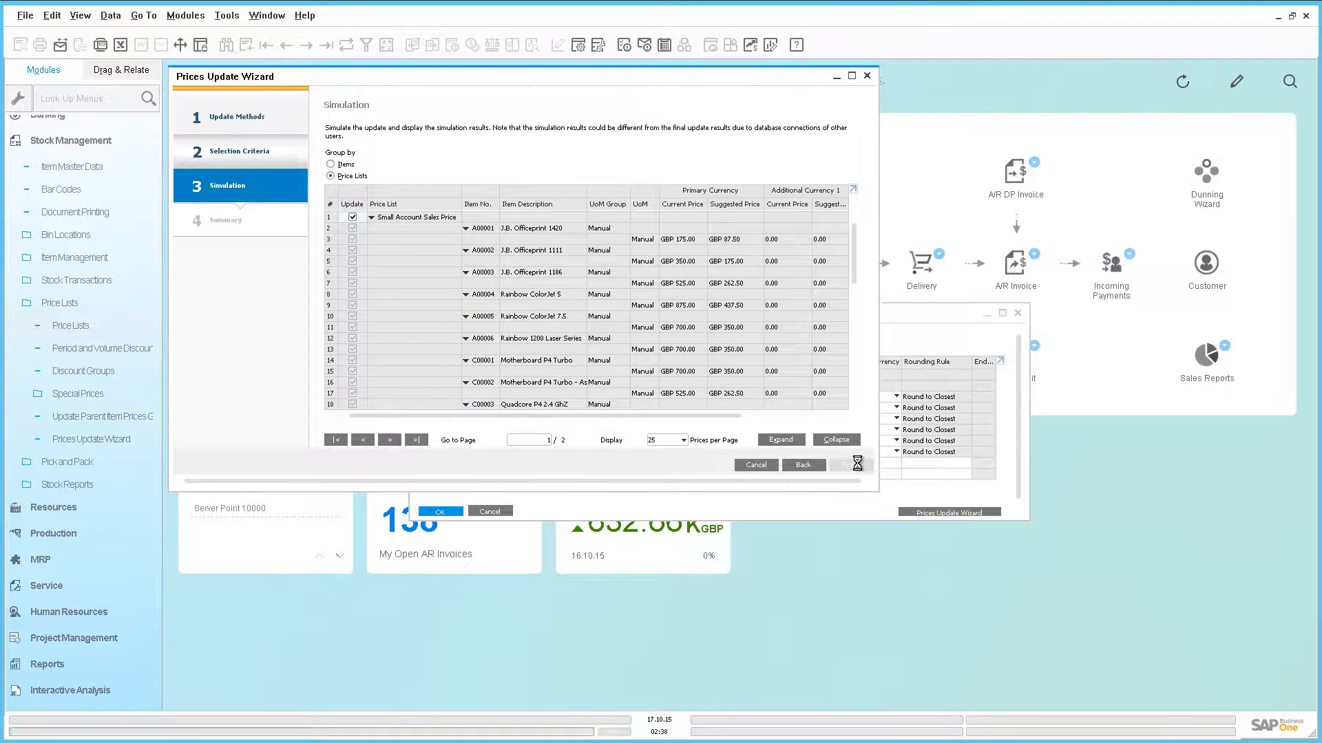
{"action": "left_click", "coordinate": [847, 464]}
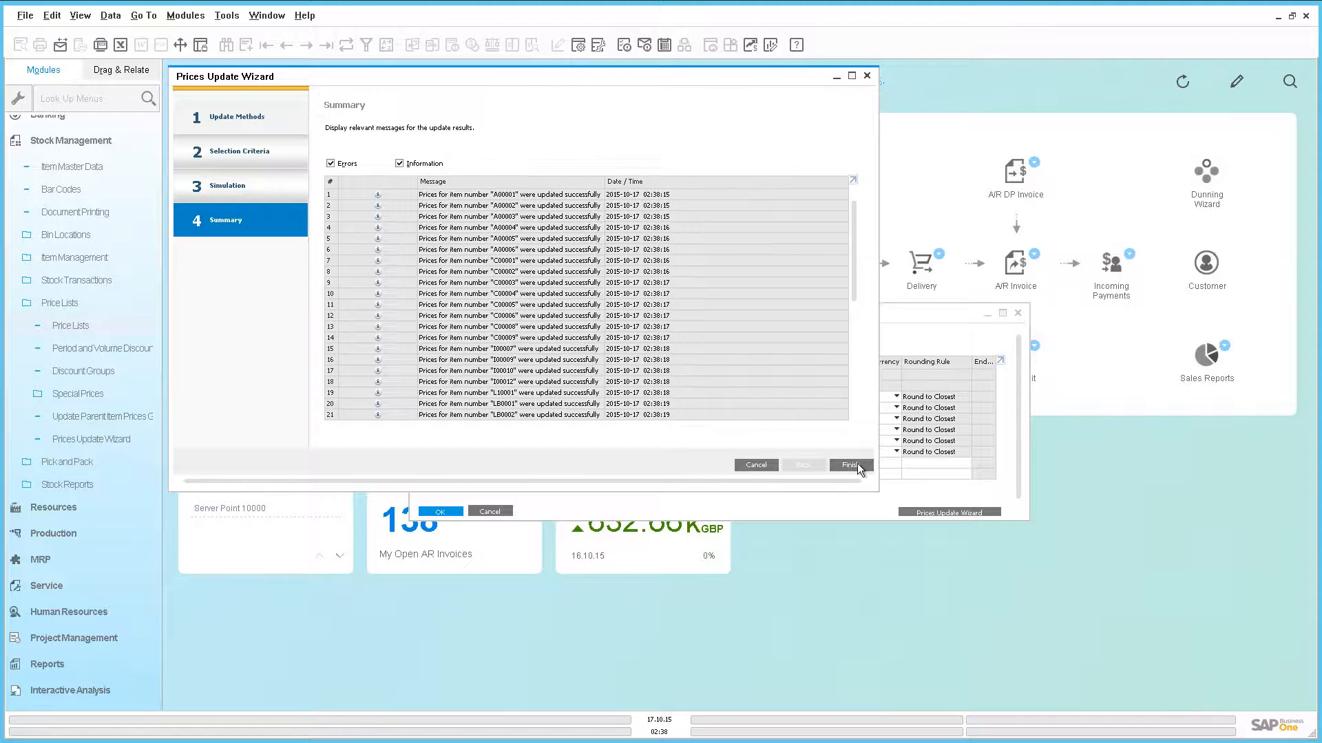